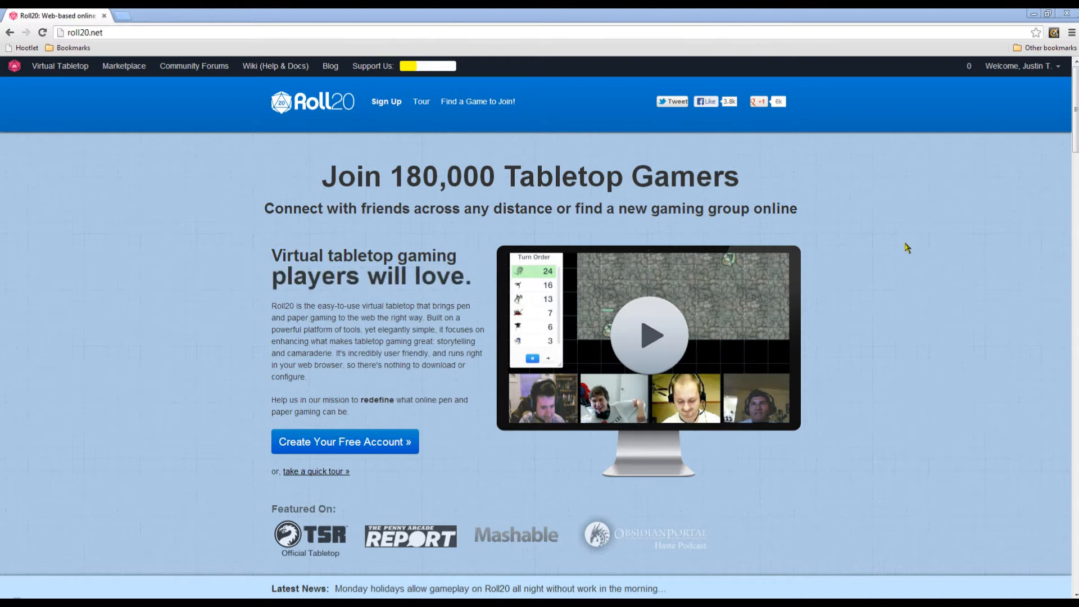
mouse_move(920, 243)
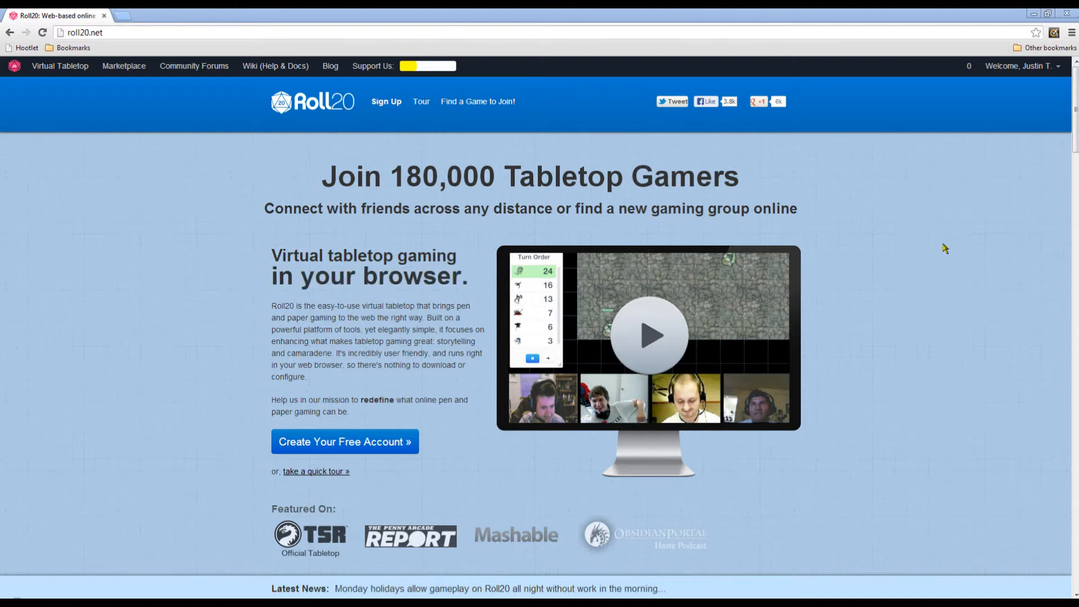
mouse_move(732, 346)
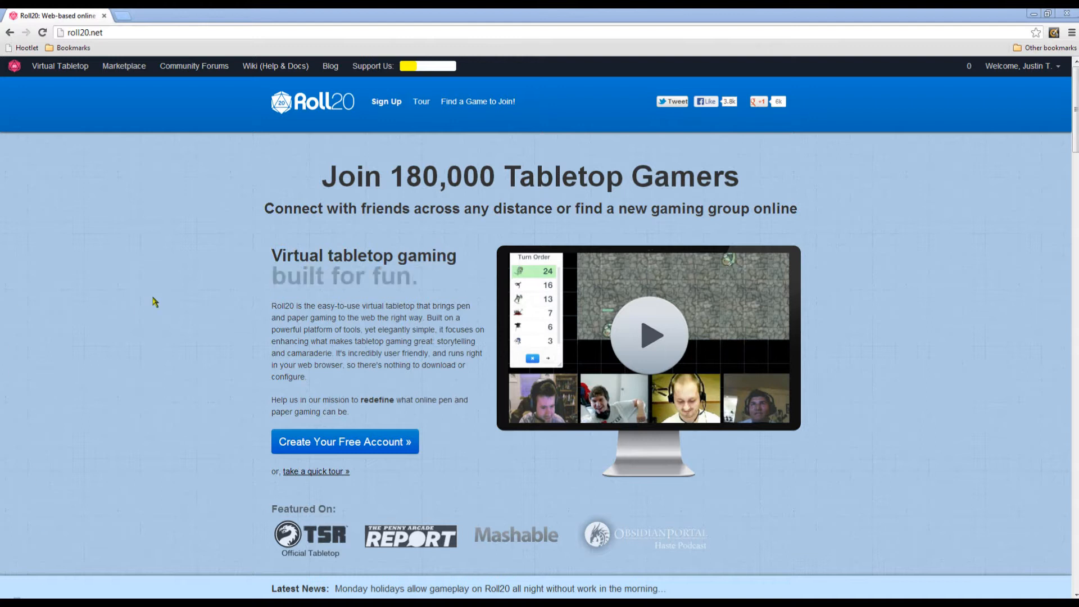
mouse_move(56, 242)
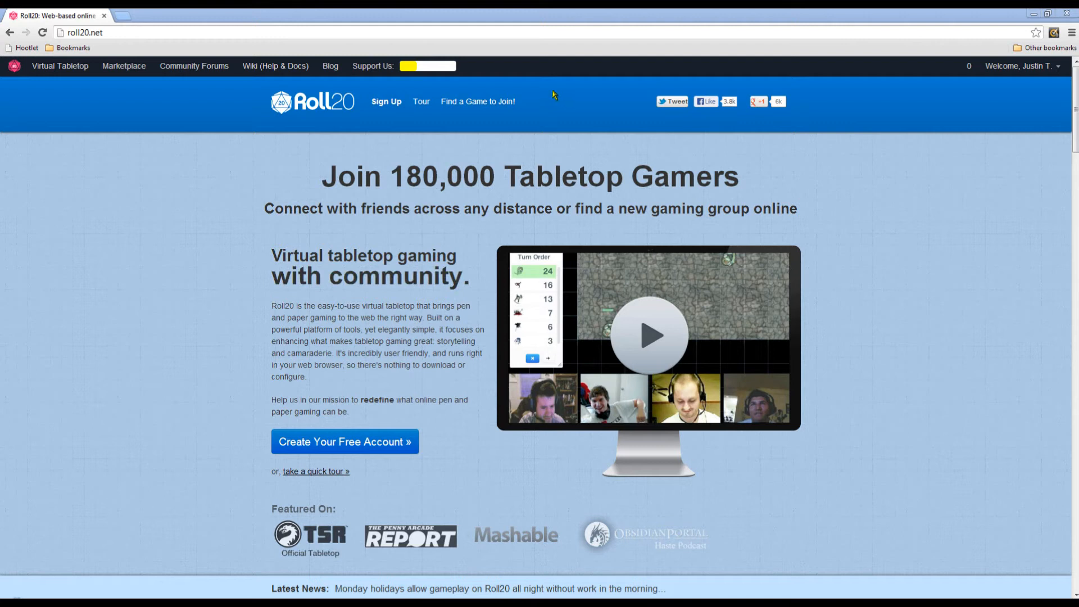
mouse_move(320, 185)
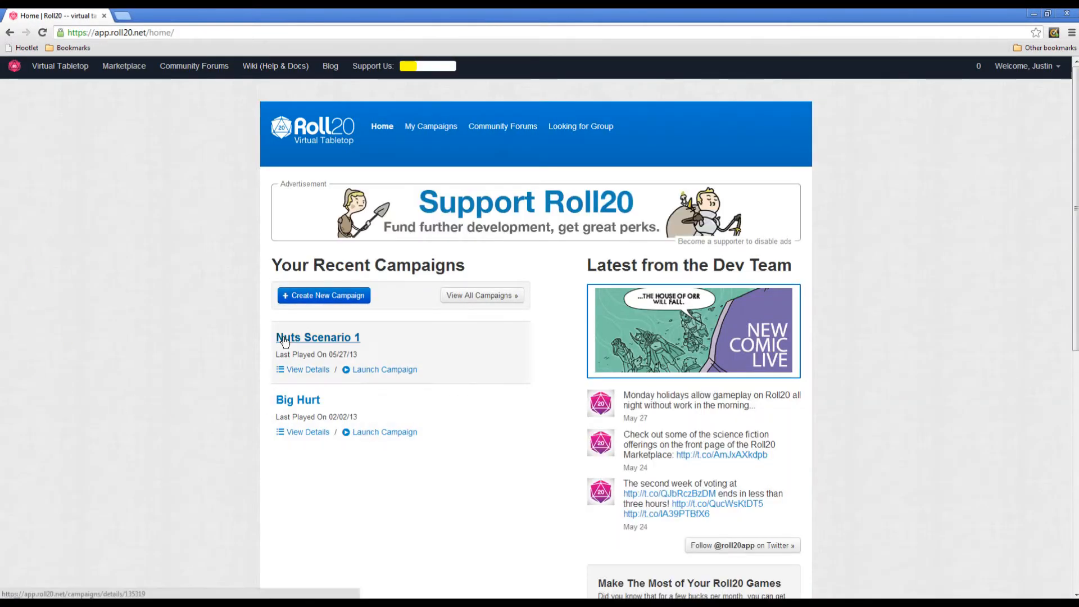
Start a new campaign, enter 'Test' as its name, and create it.
click(323, 295)
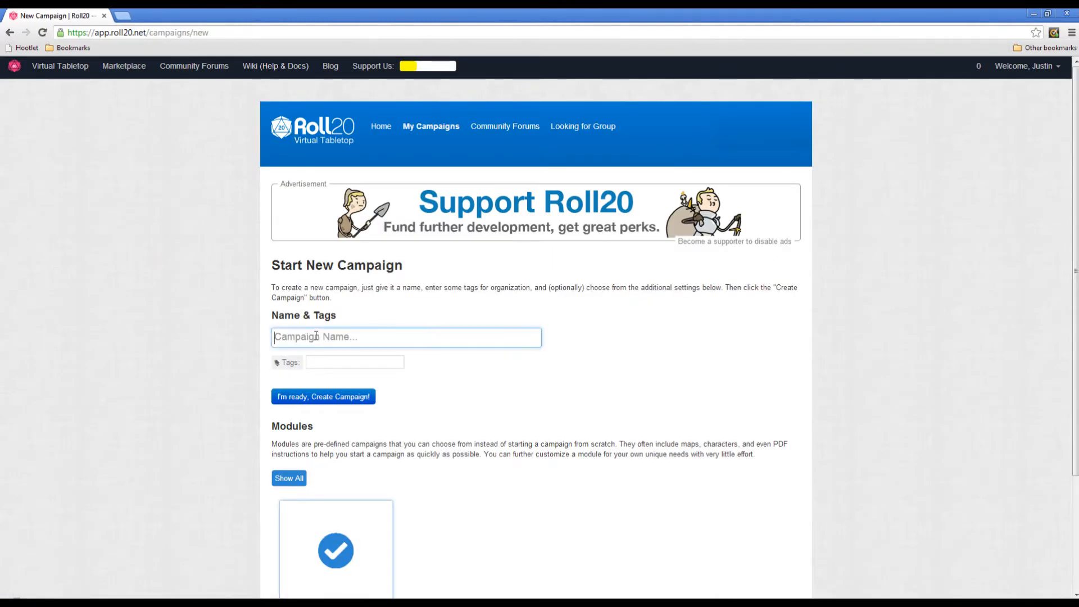
text(Test)
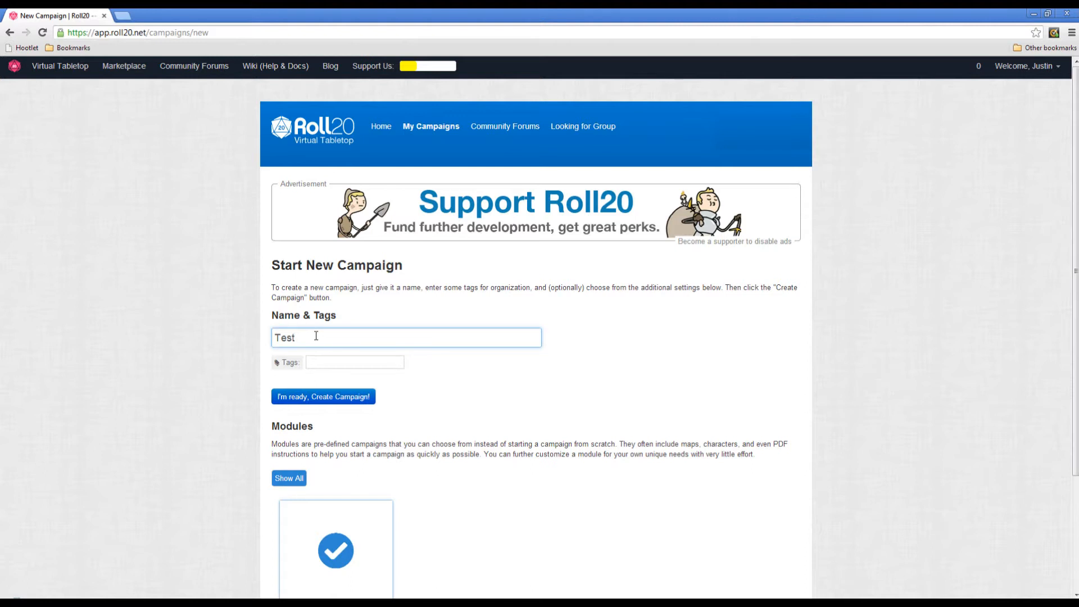
click(322, 396)
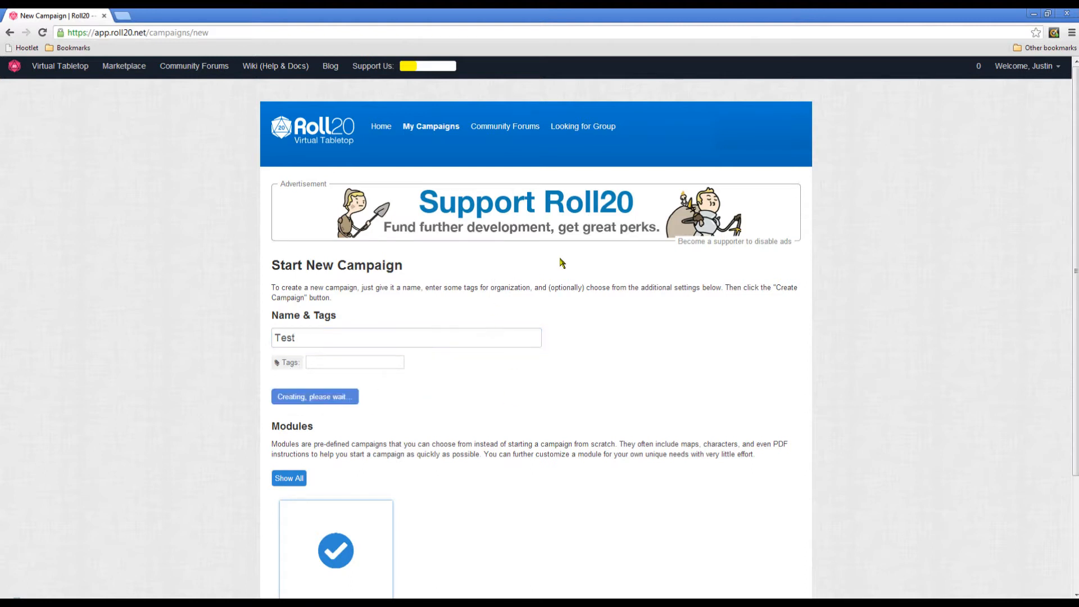
click(314, 396)
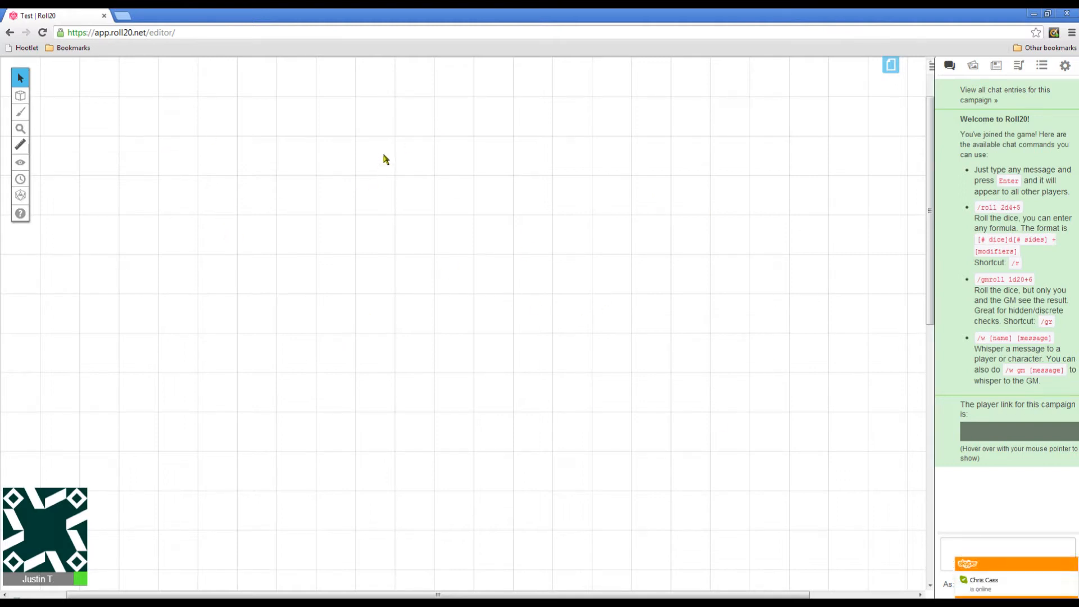
mouse_move(866, 64)
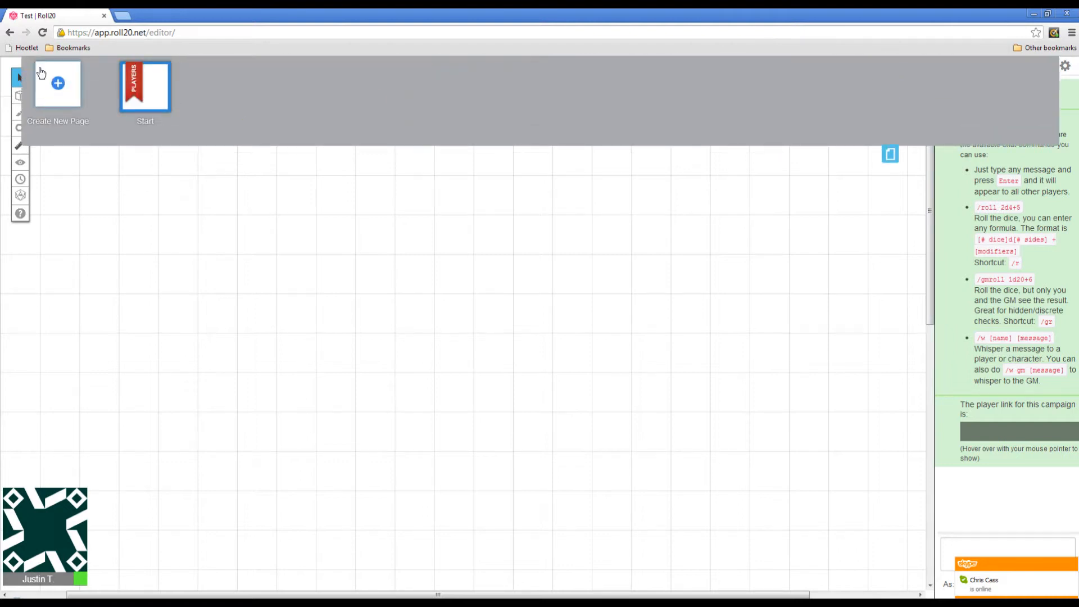
mouse_move(113, 68)
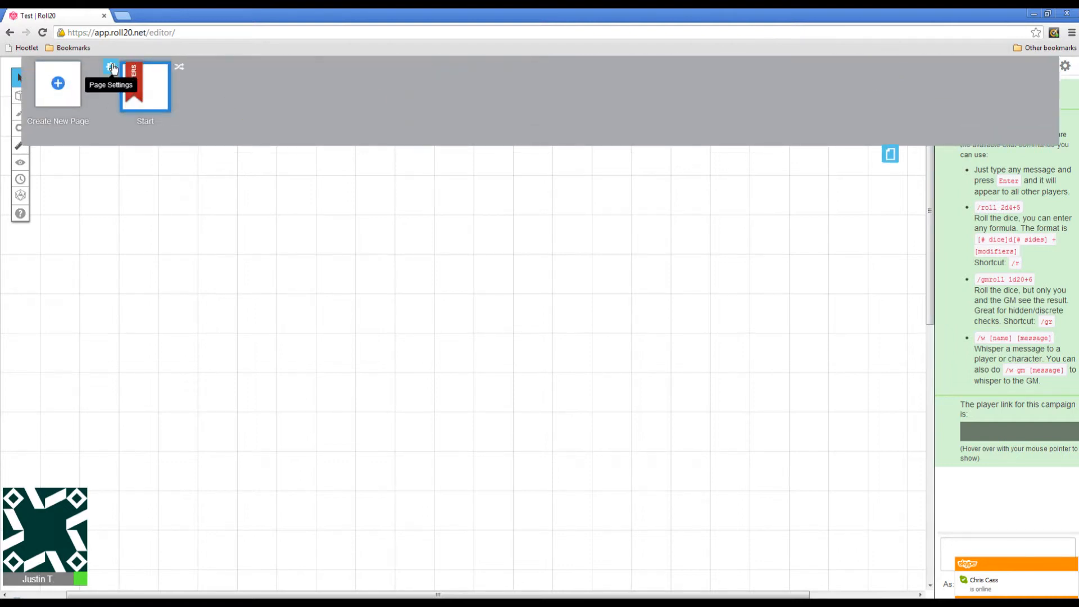
Open the Page Settings gear for the Start page thumbnail.
click(113, 67)
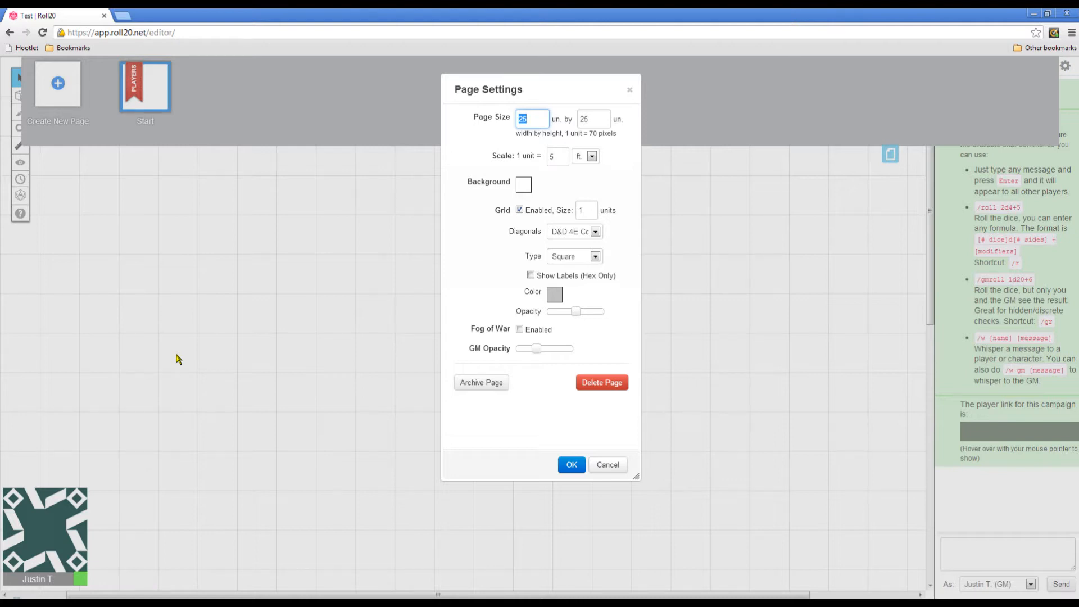
Keep a square grid, set the page to 36 by 36 units in feet, and confirm.
click(594, 256)
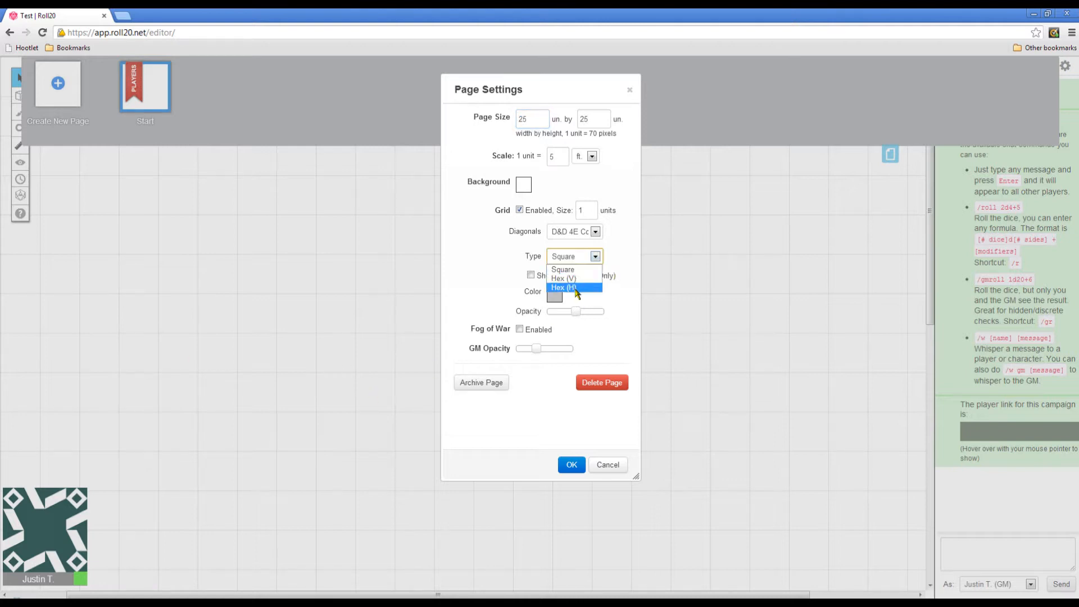
click(563, 278)
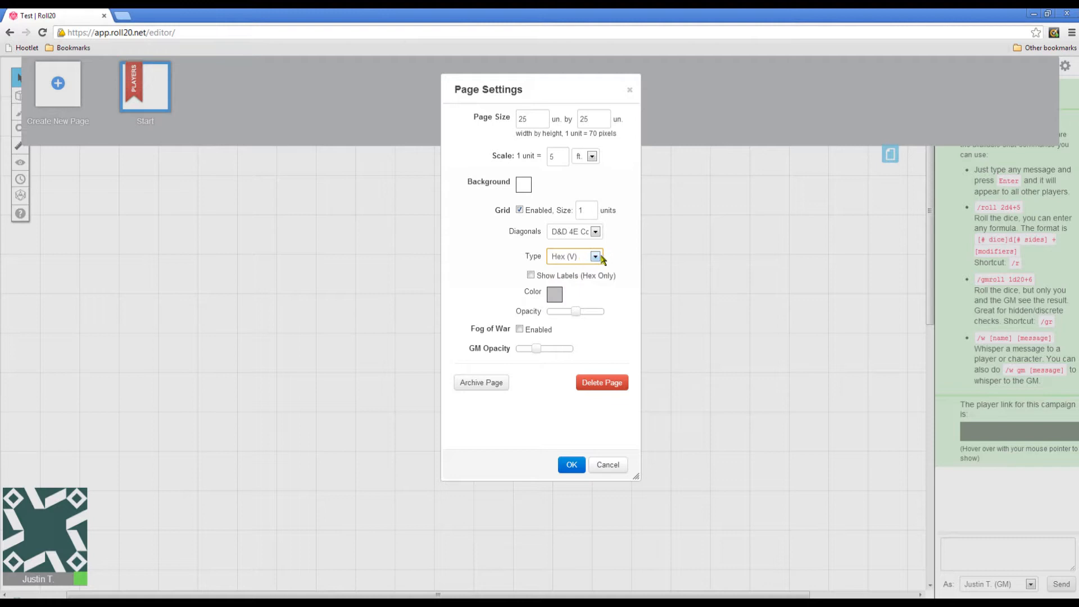
click(574, 256)
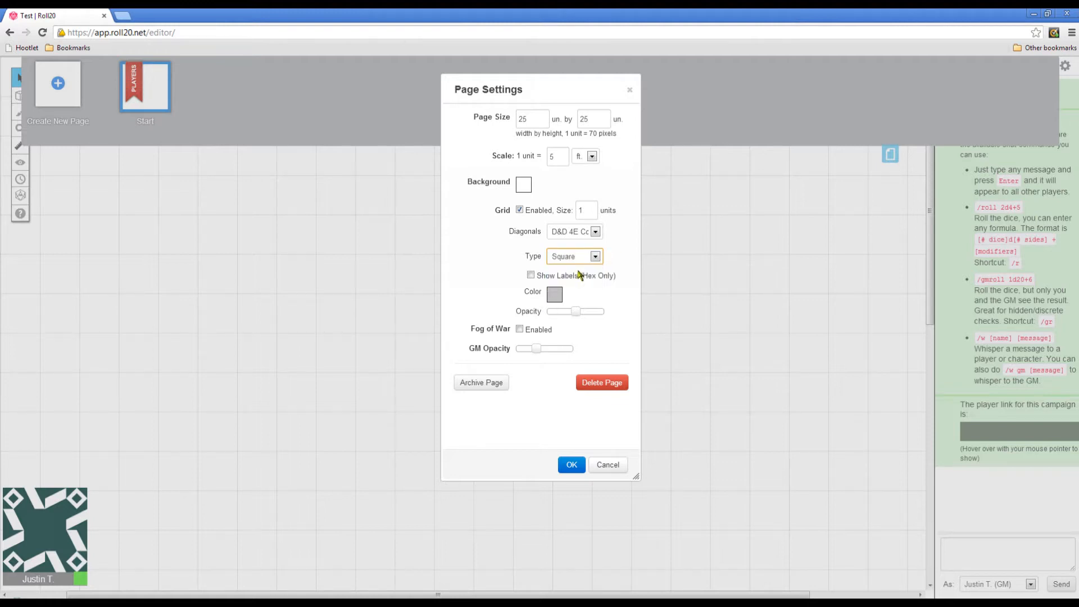
mouse_move(588, 332)
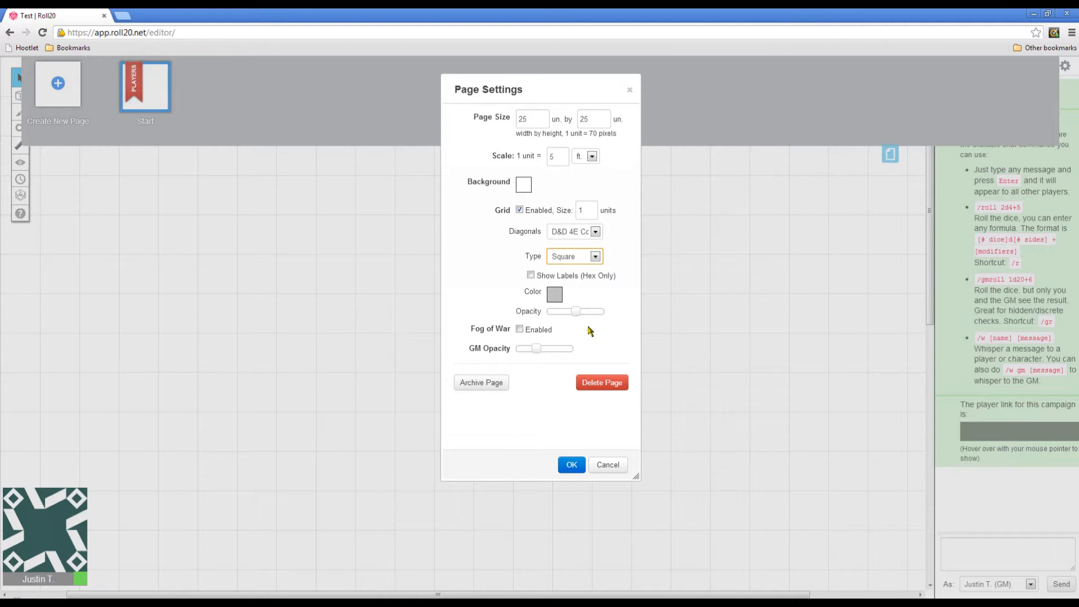
mouse_move(594, 269)
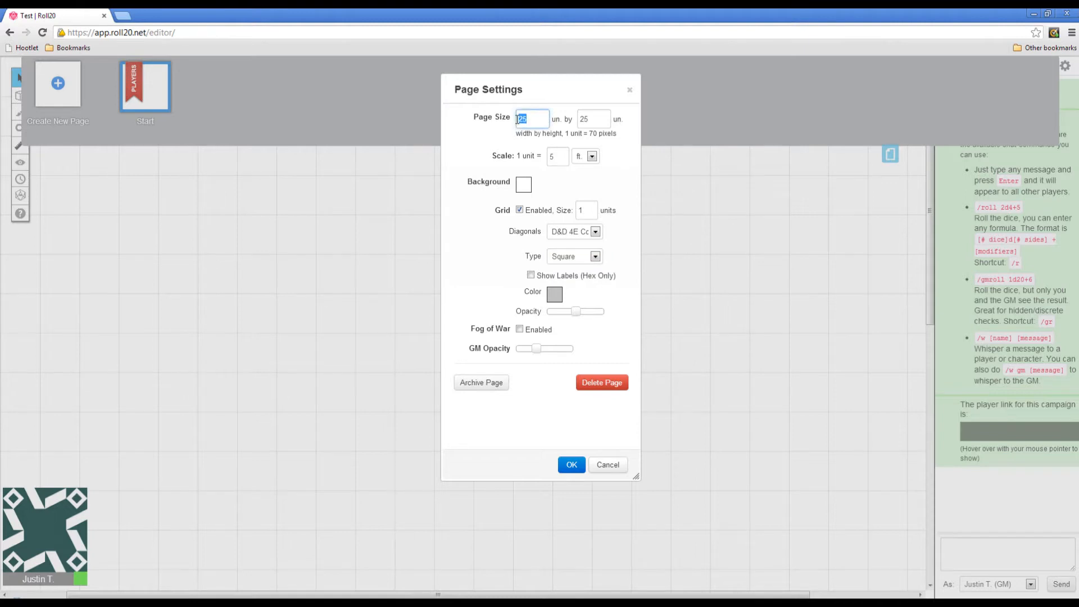
mouse_move(521, 155)
text(36)
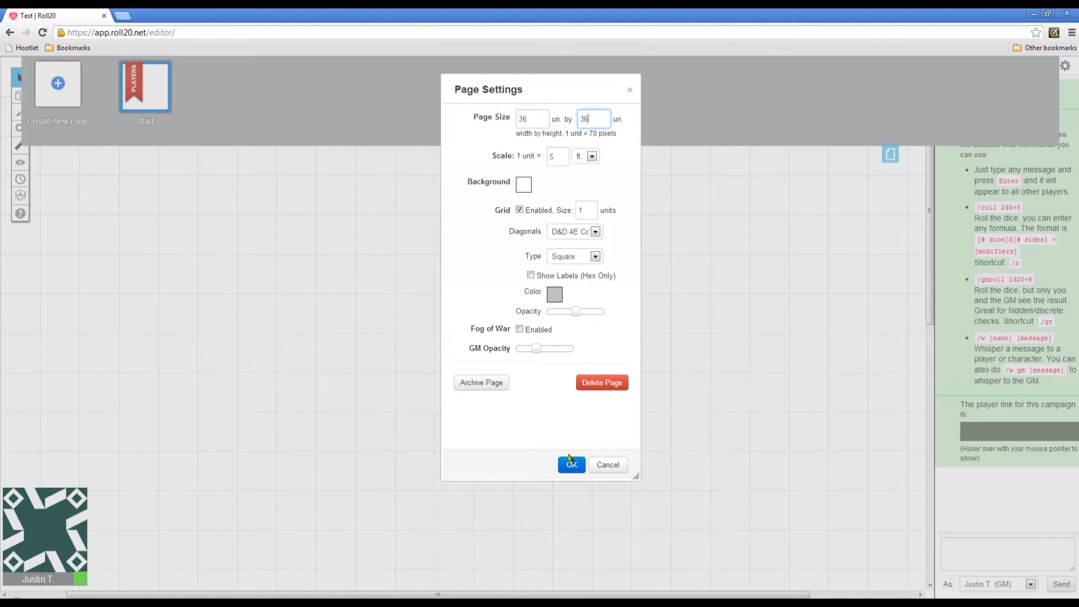
click(590, 156)
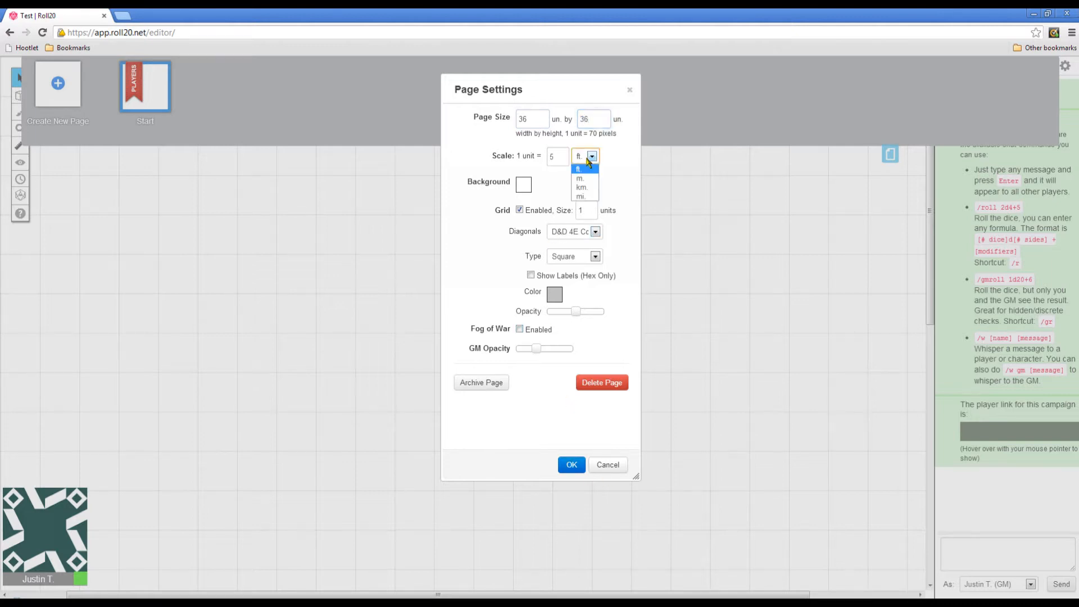
click(579, 169)
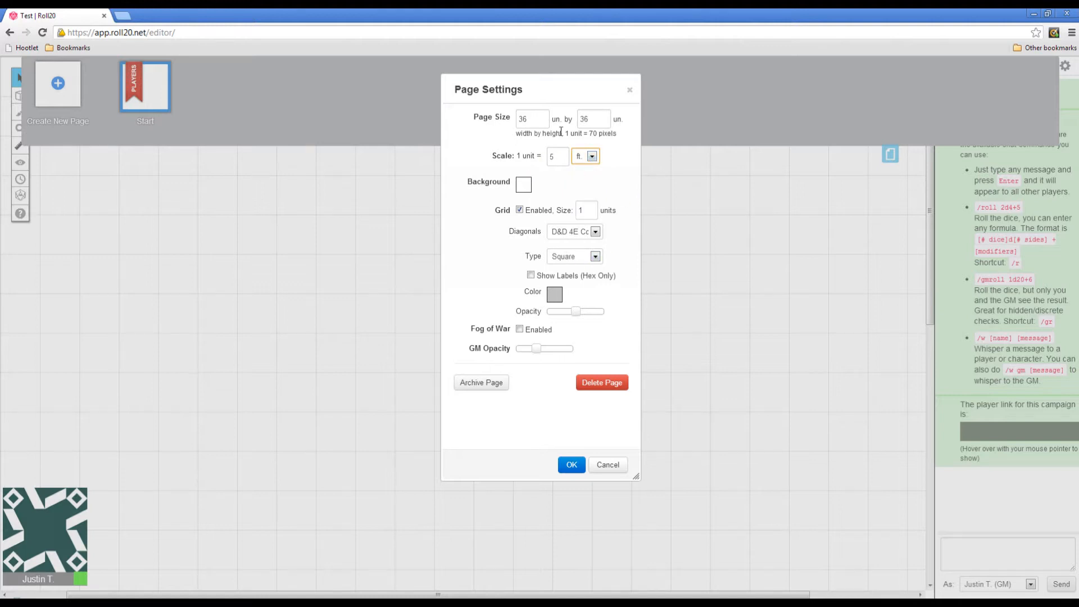
mouse_move(595, 178)
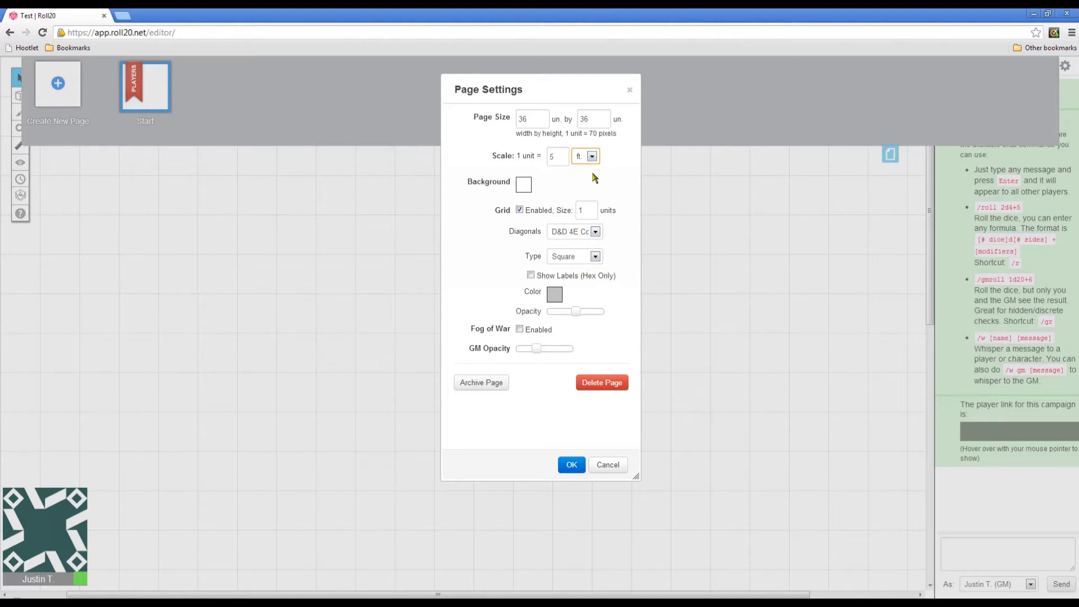
click(571, 465)
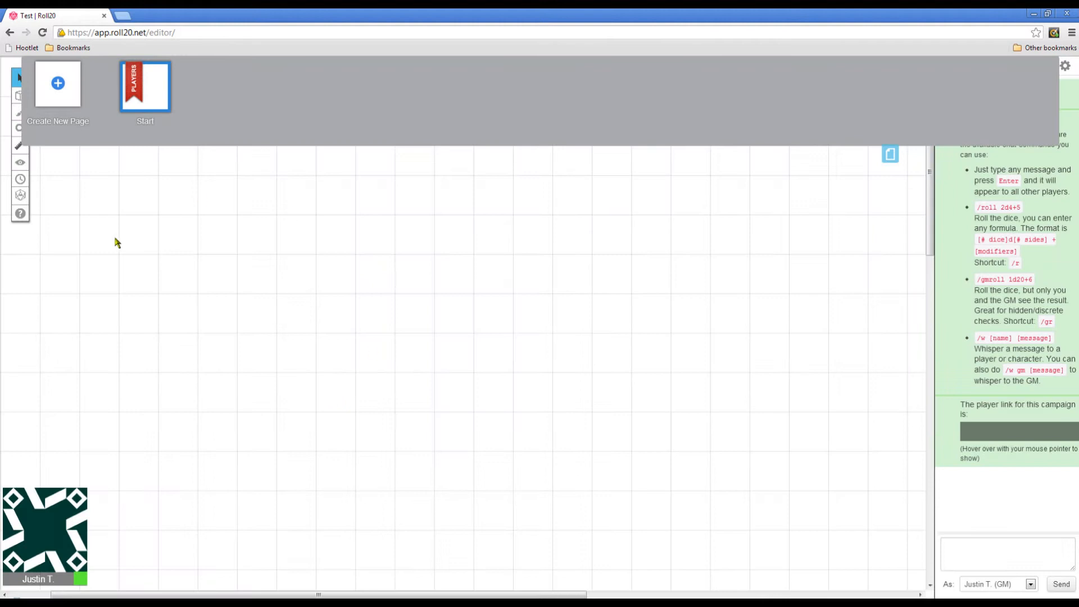
mouse_move(883, 113)
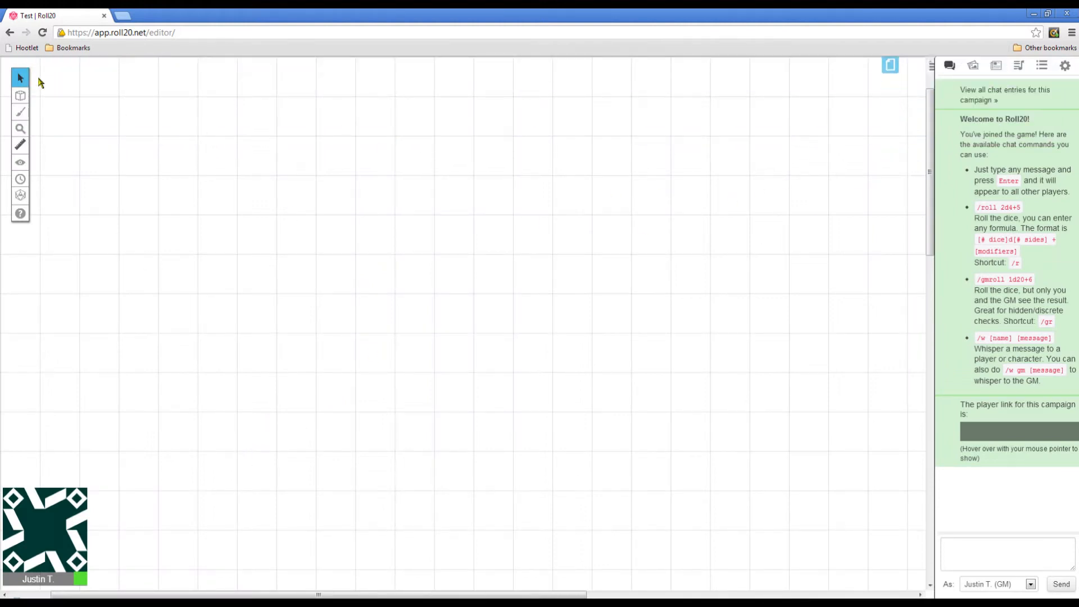
click(20, 96)
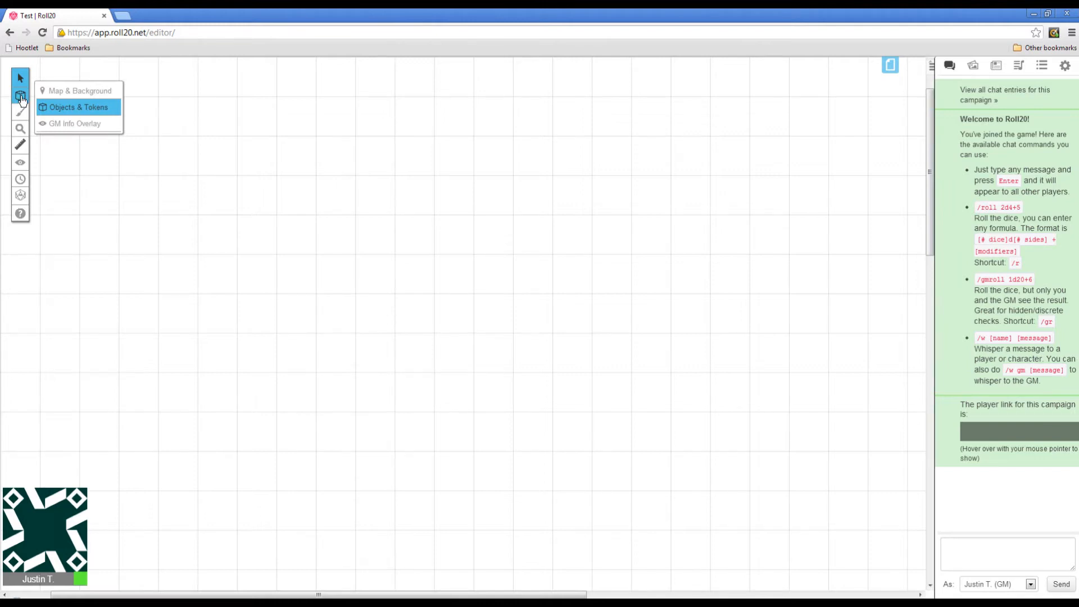
click(395, 168)
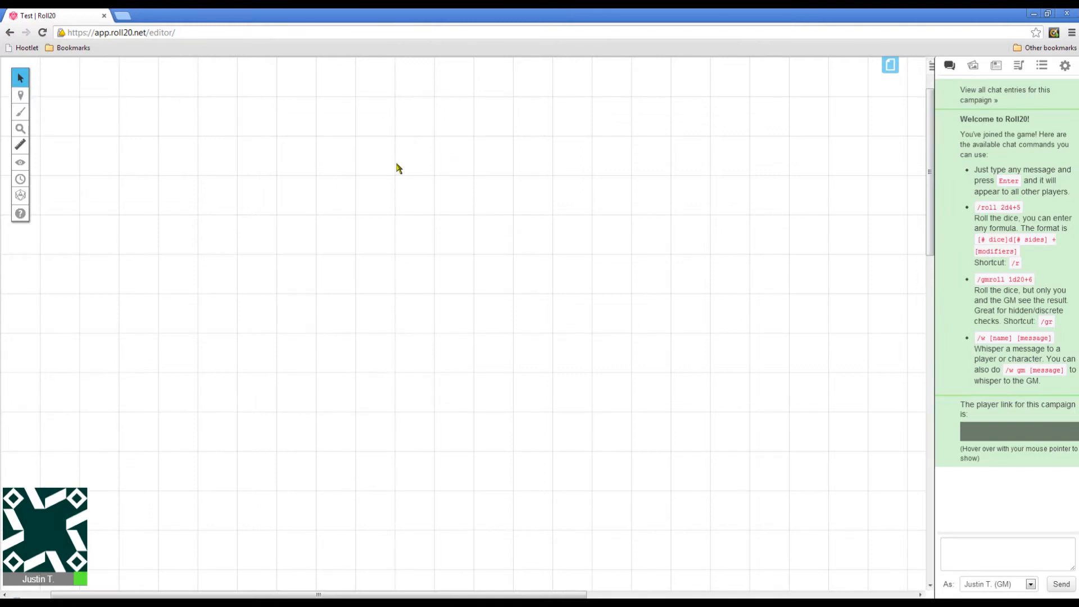
mouse_move(922, 144)
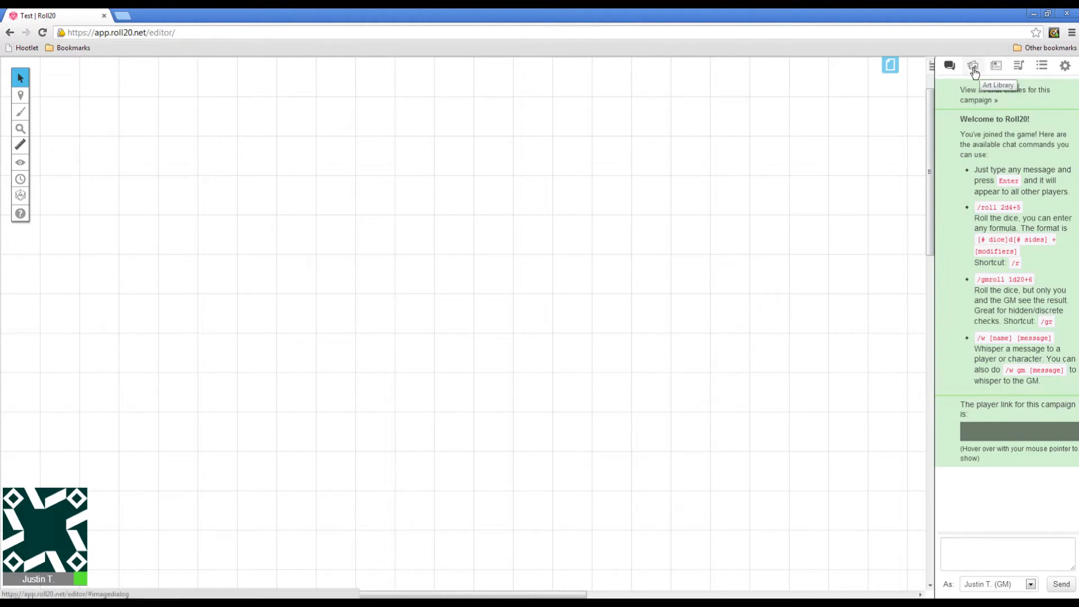
Search the Art Library for 'grass' textures.
click(972, 66)
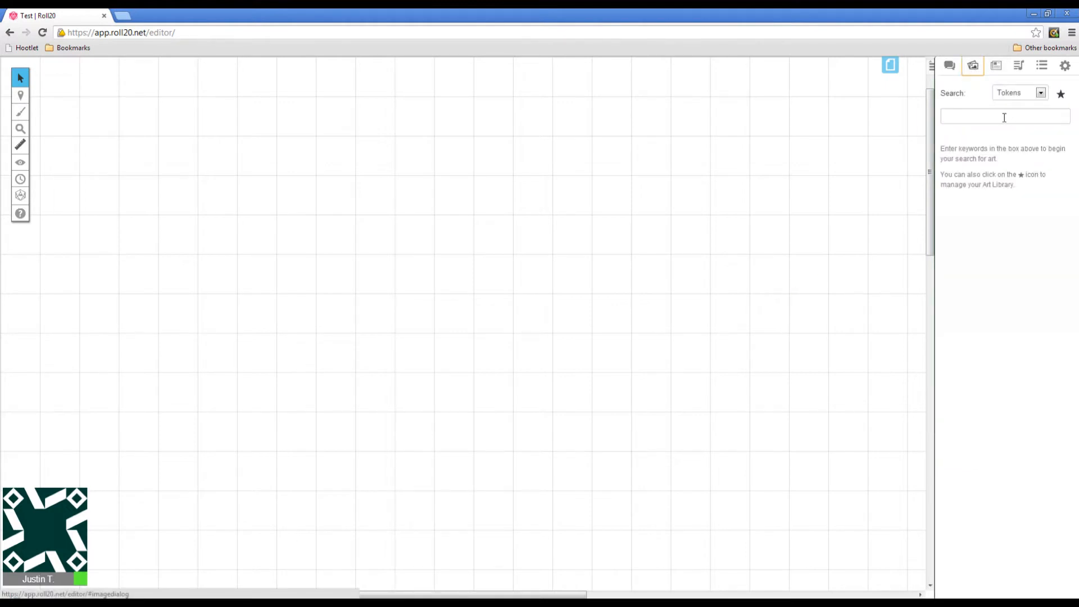
click(1004, 116)
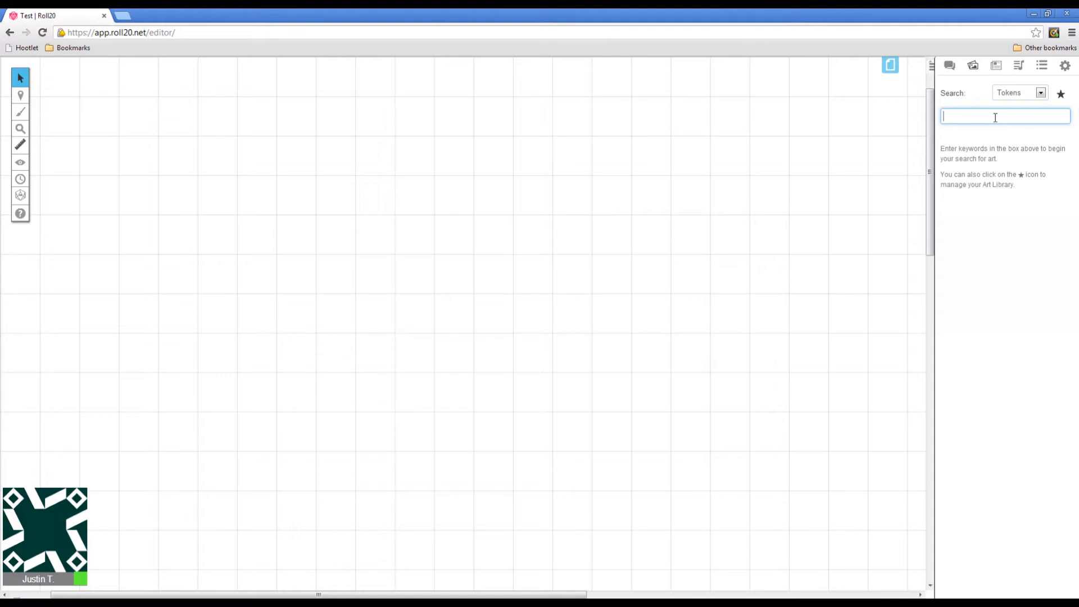
text(grass)
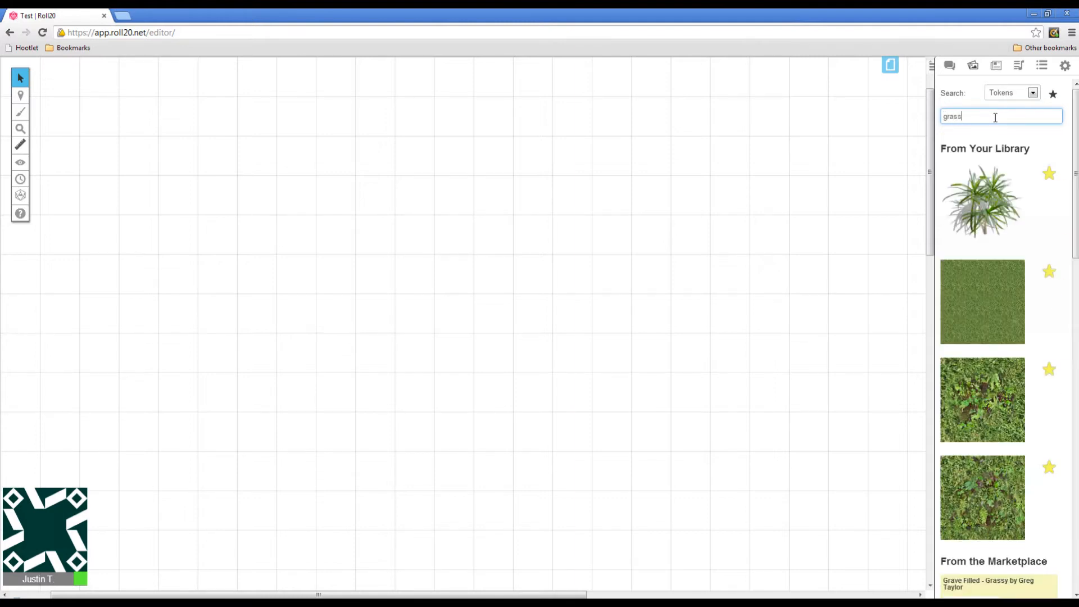
mouse_move(973, 294)
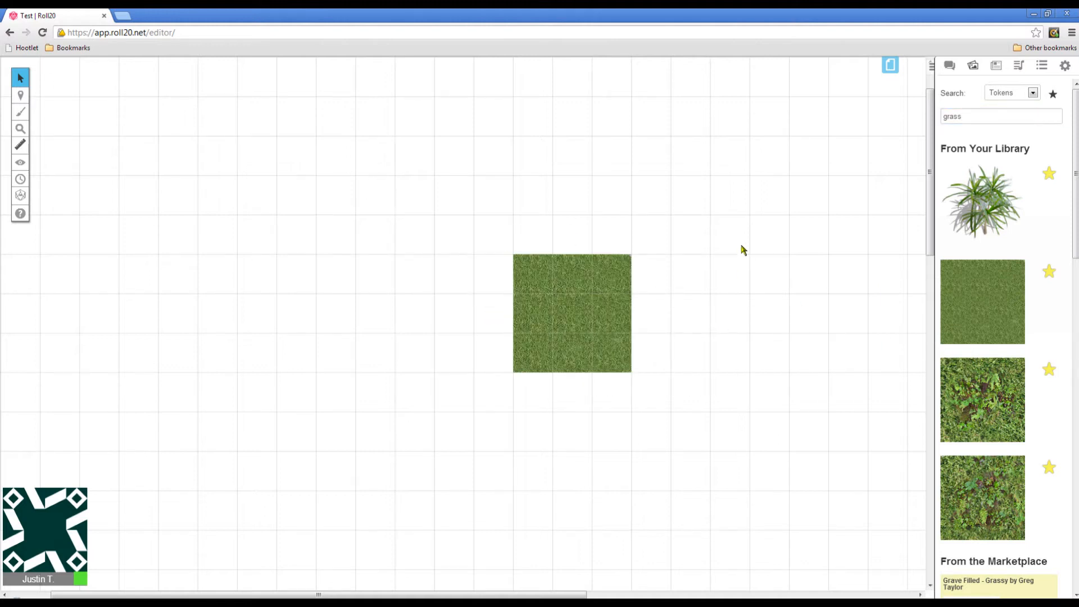
Enlarge the selected grass tile across most of the map.
click(571, 313)
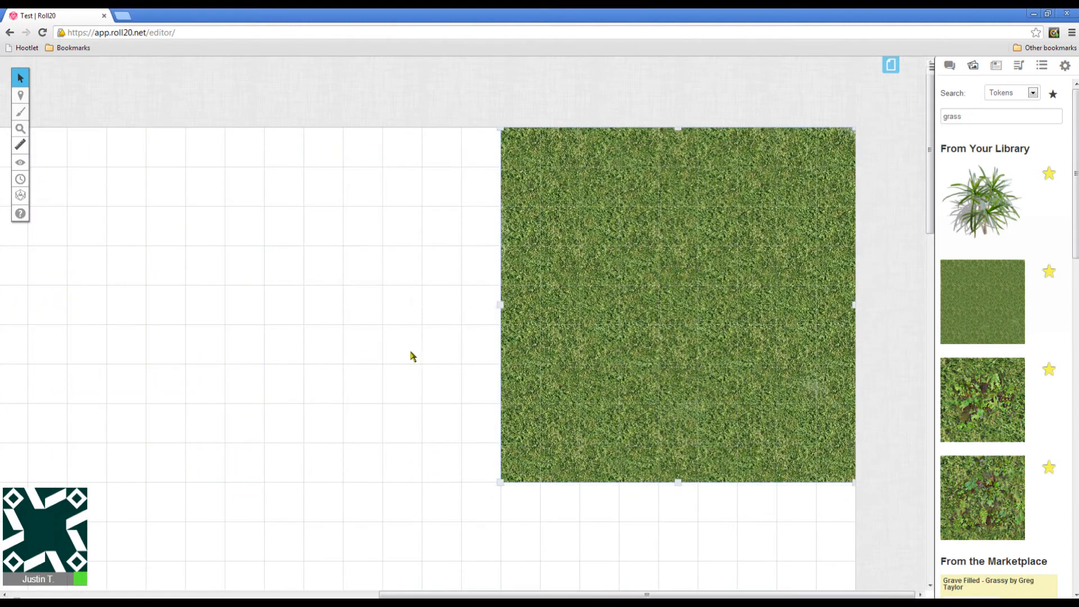
mouse_move(321, 352)
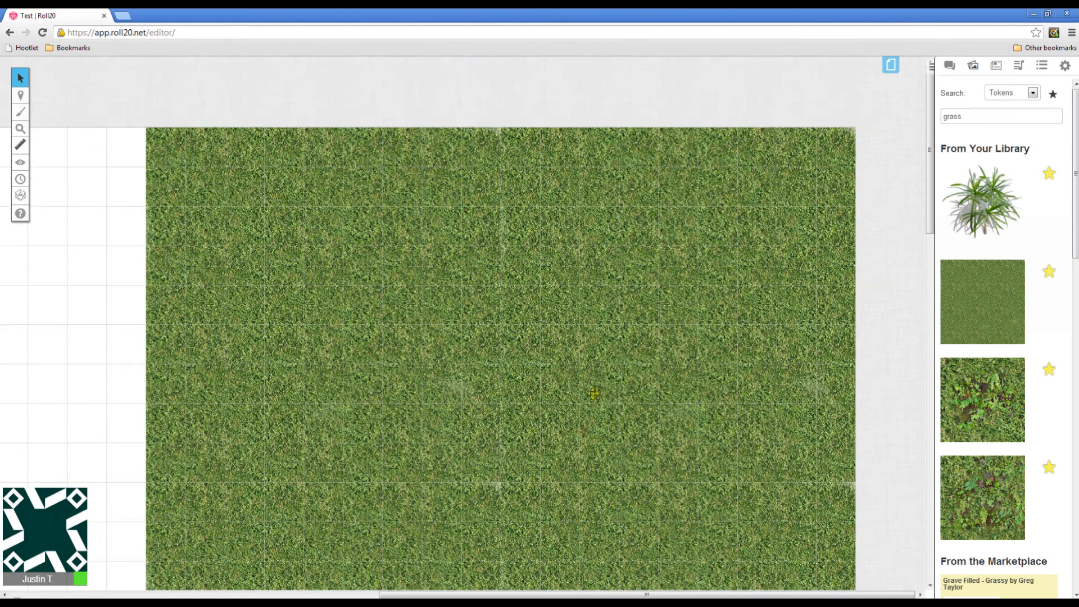
click(20, 95)
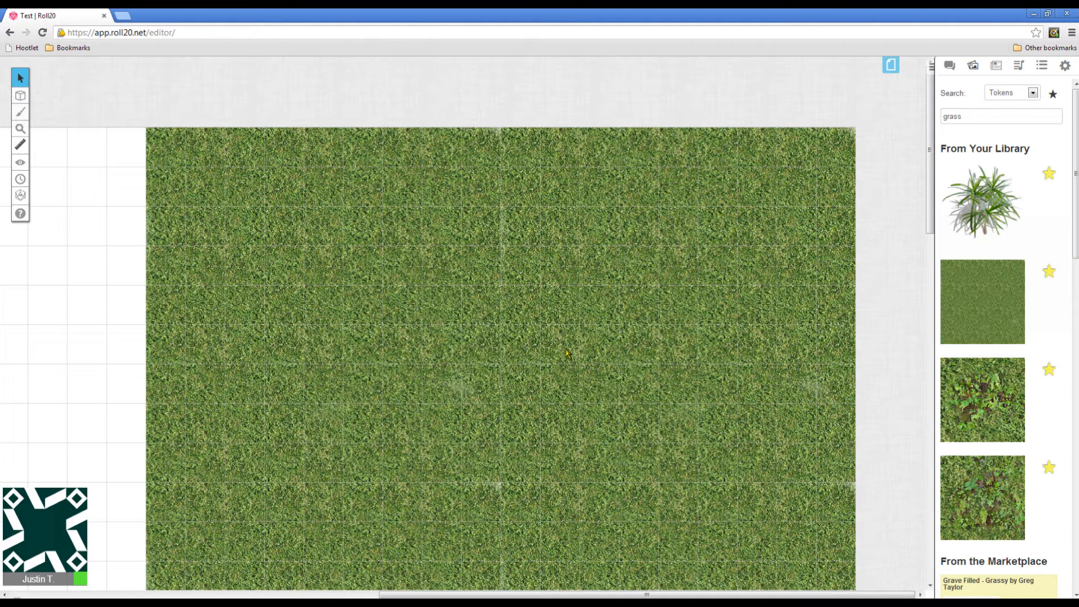
click(20, 96)
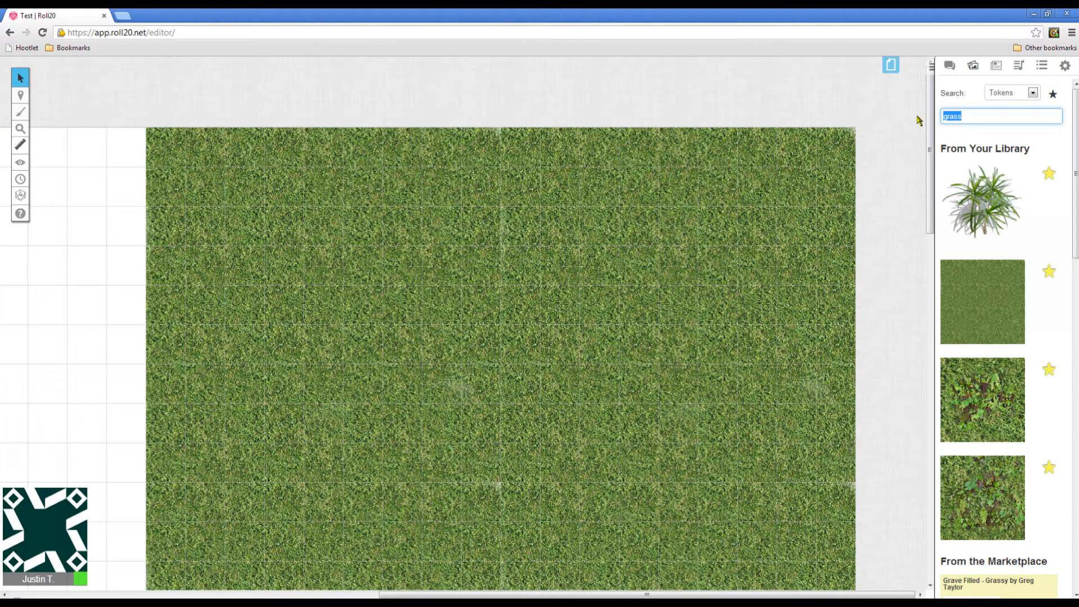
Search artwork for 'hut', place the round hut token, and deselect it.
text(hut)
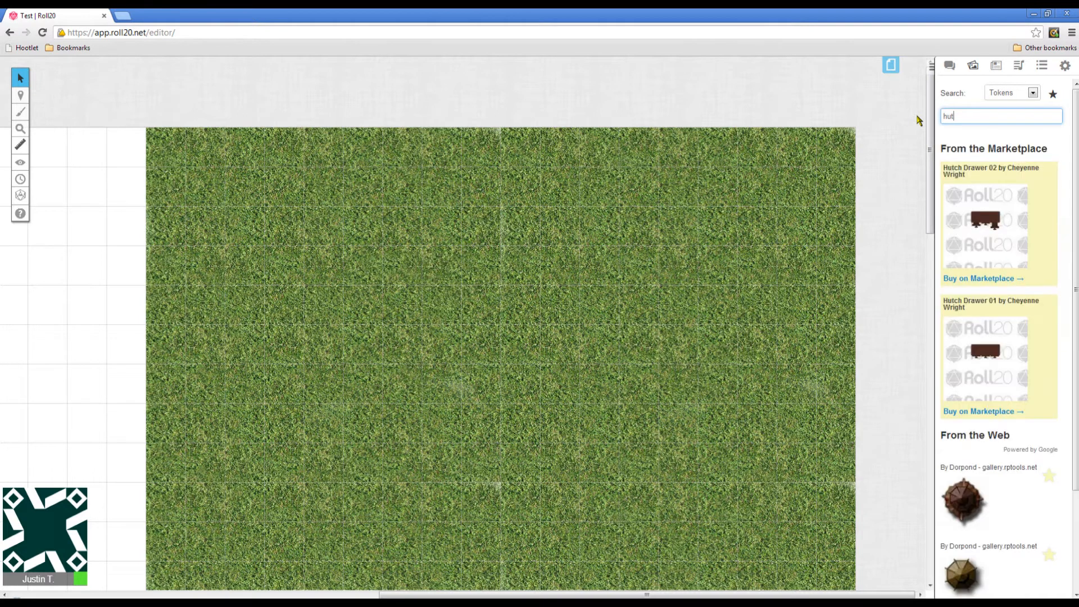
mouse_move(964, 501)
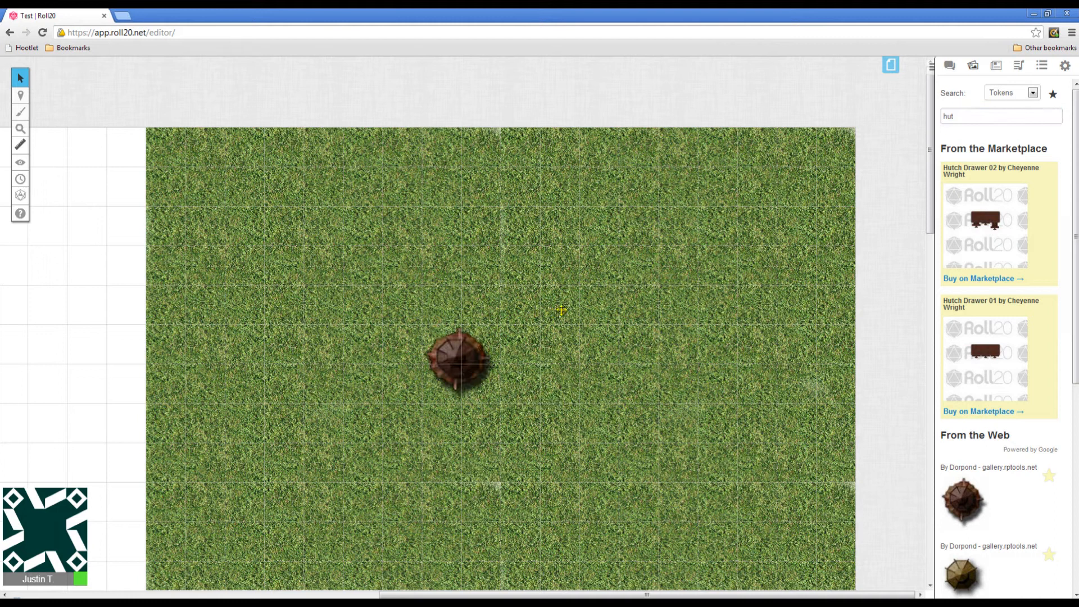
click(19, 77)
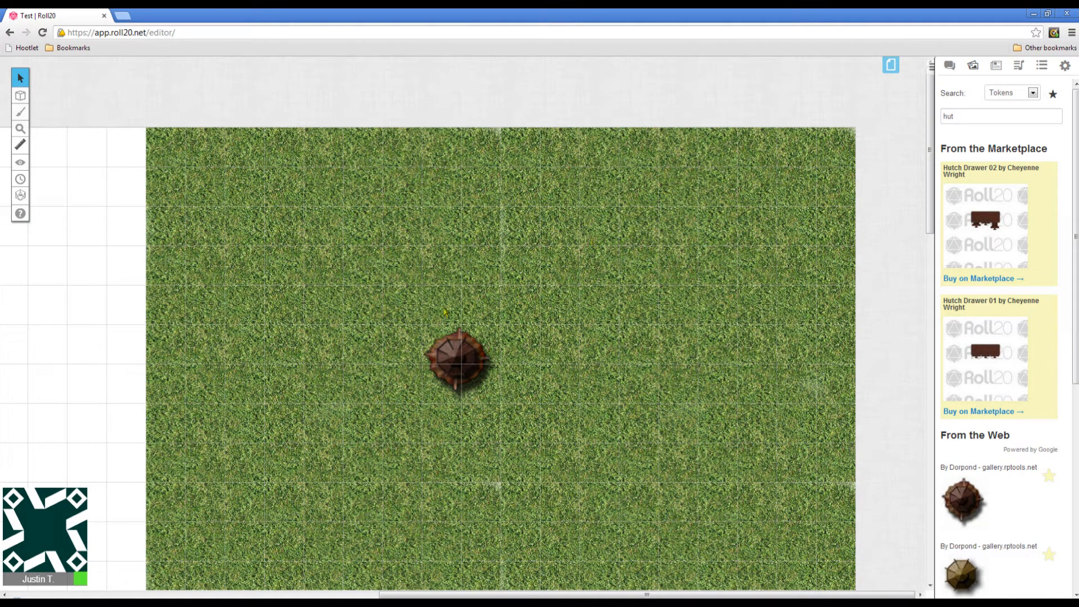
mouse_move(824, 270)
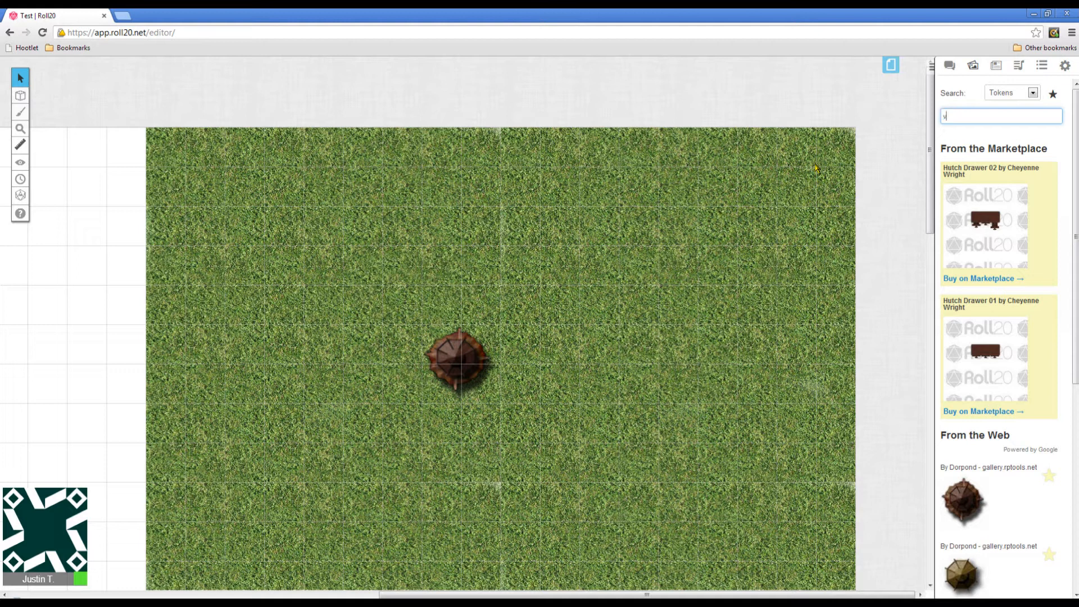
Search for 'viking', browse the web results, and place a warrior figure above the hut.
text(iking)
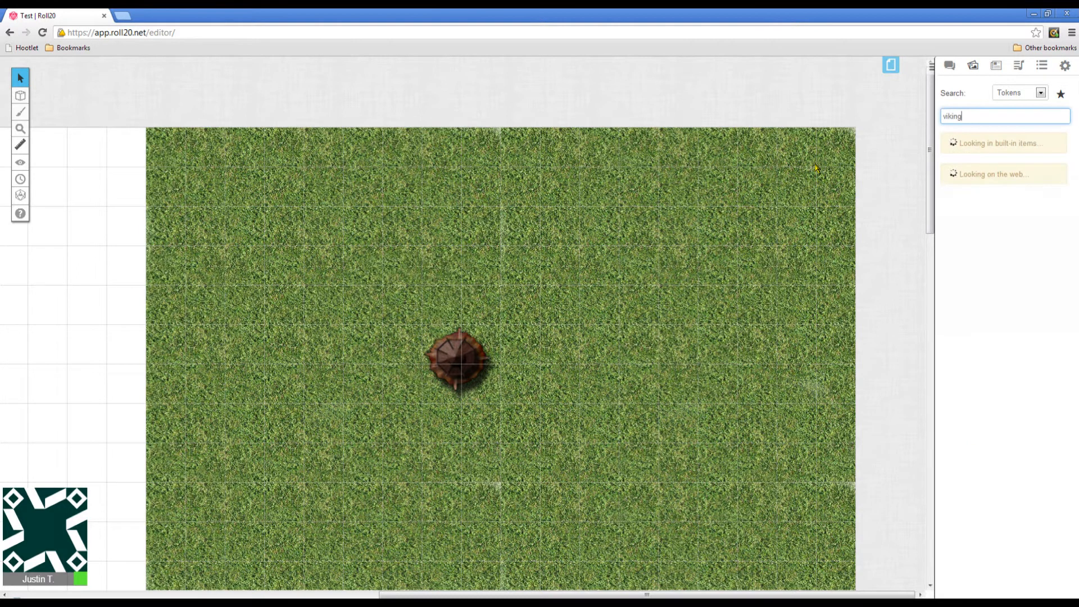
key(Return)
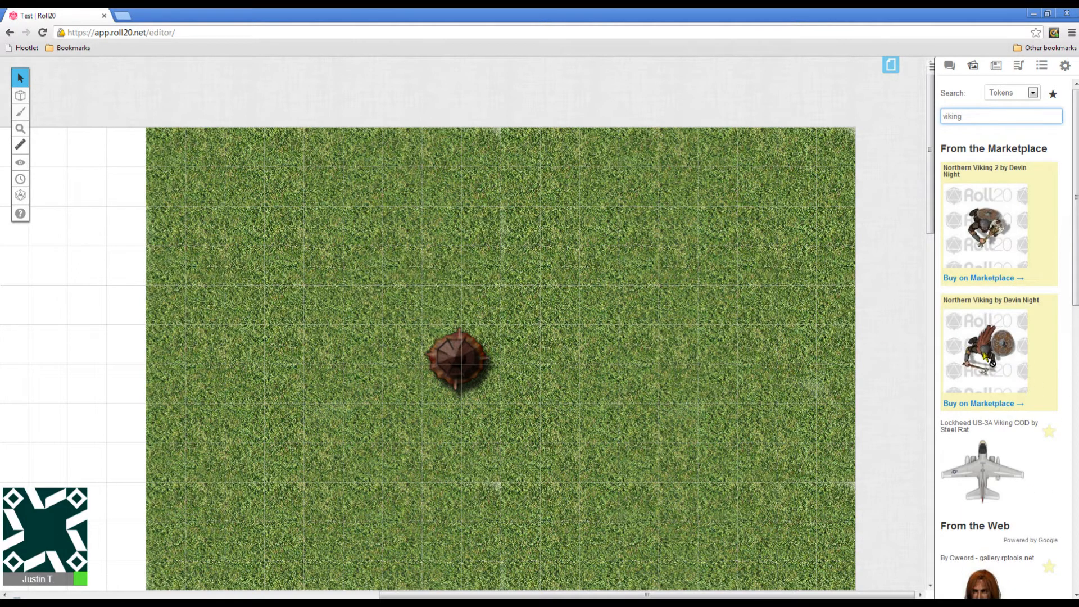
mouse_move(1000, 248)
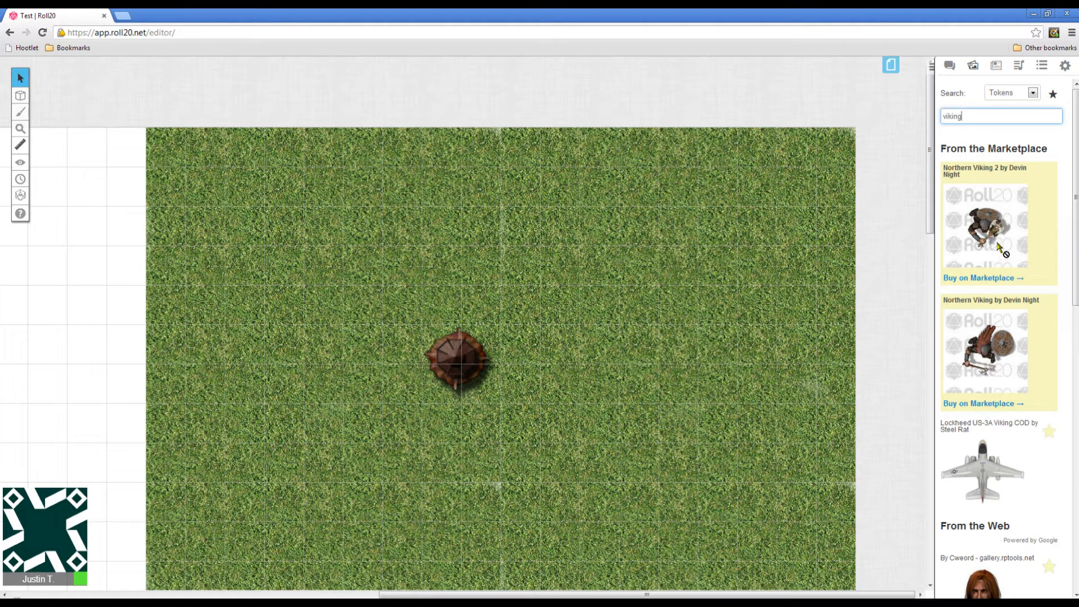
scroll(down, 3)
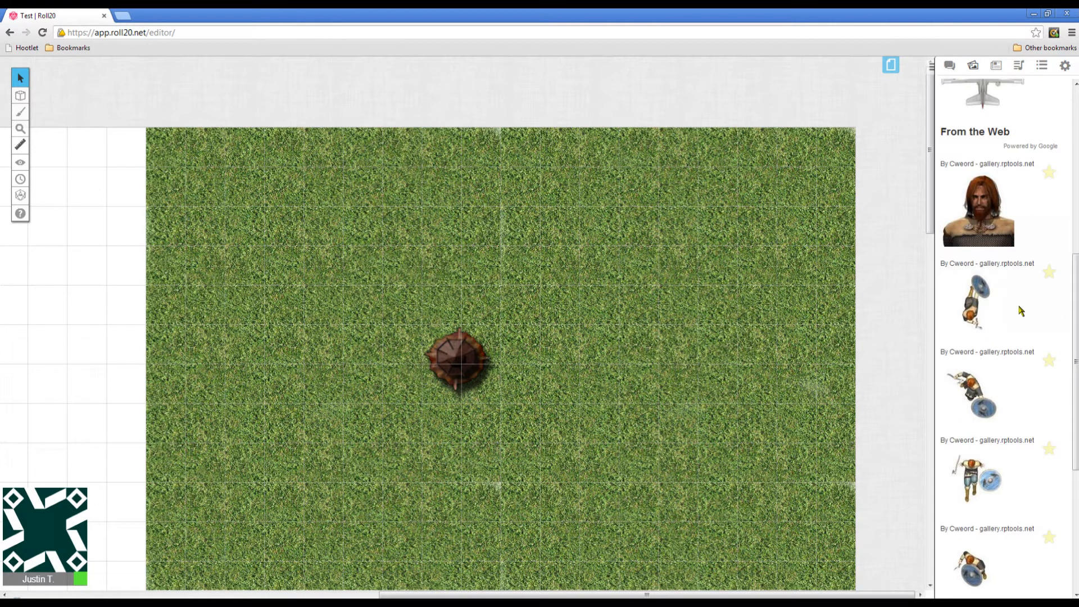
scroll(up, 3)
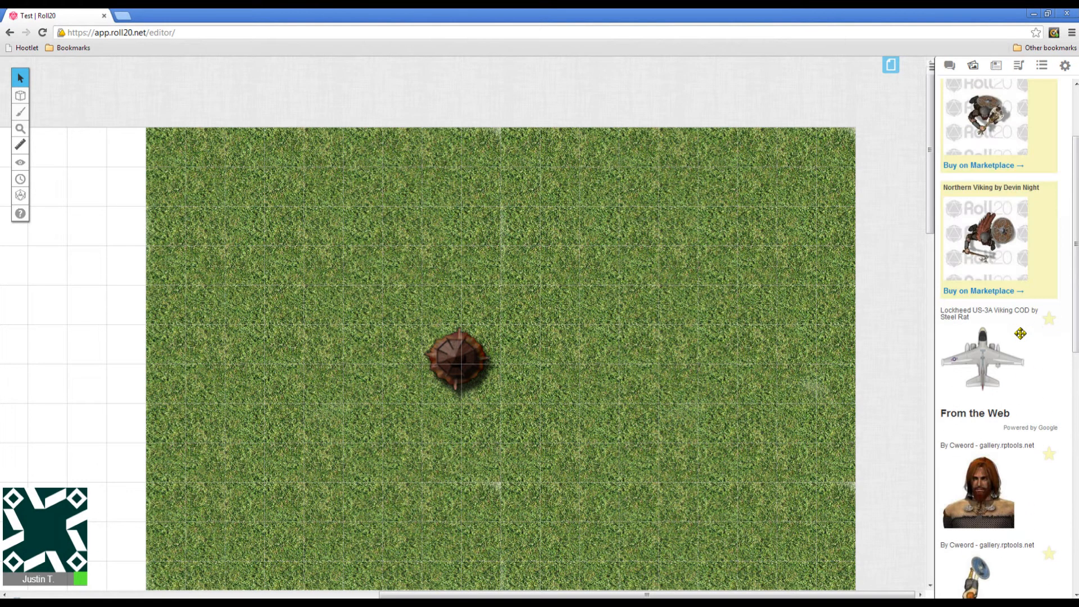
mouse_move(1025, 241)
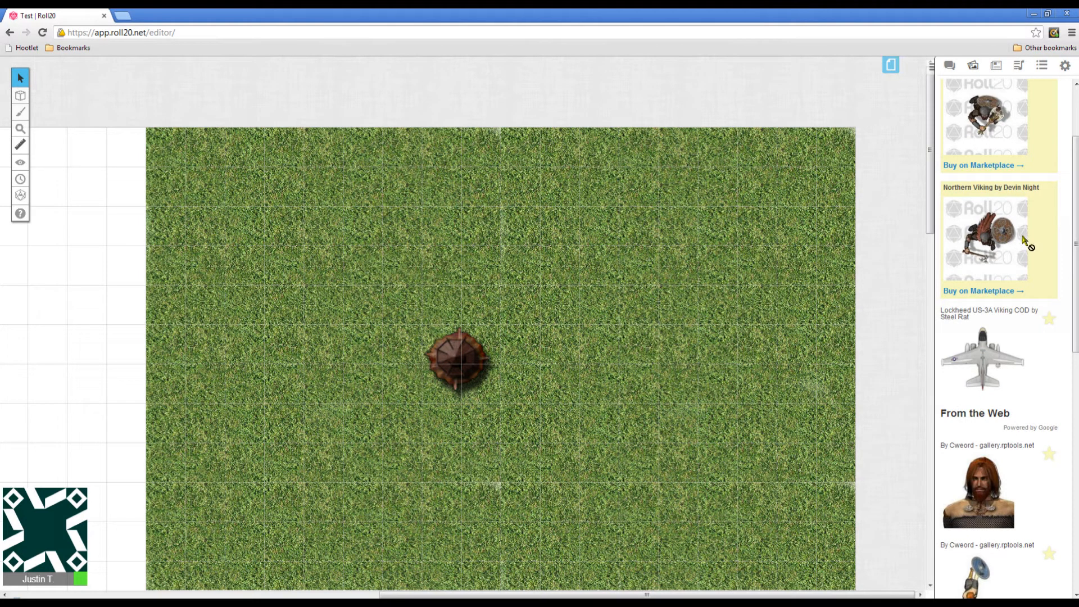
scroll(down, 3)
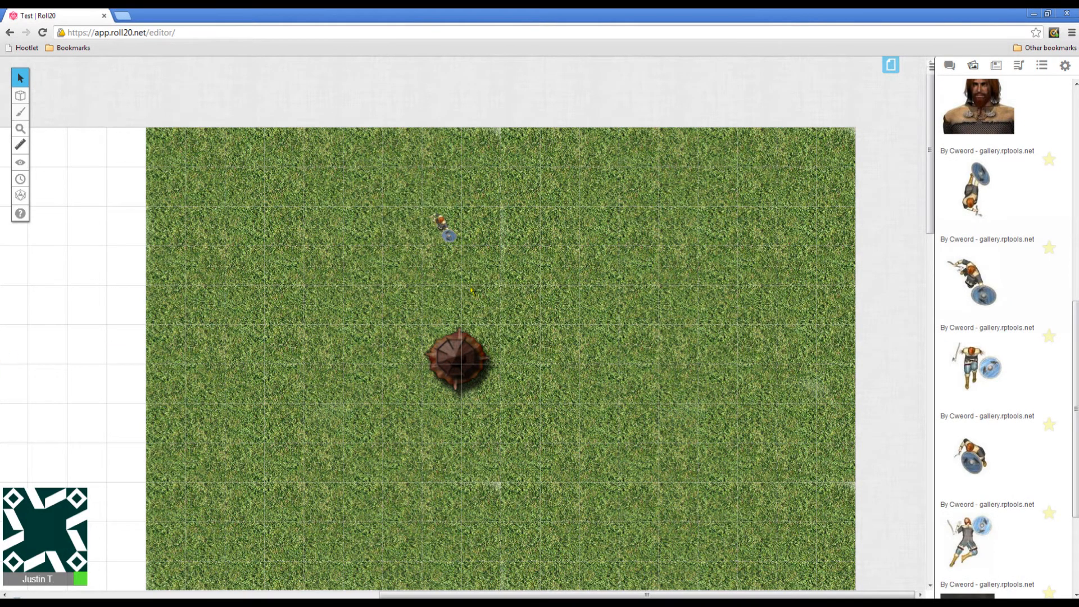
mouse_move(615, 349)
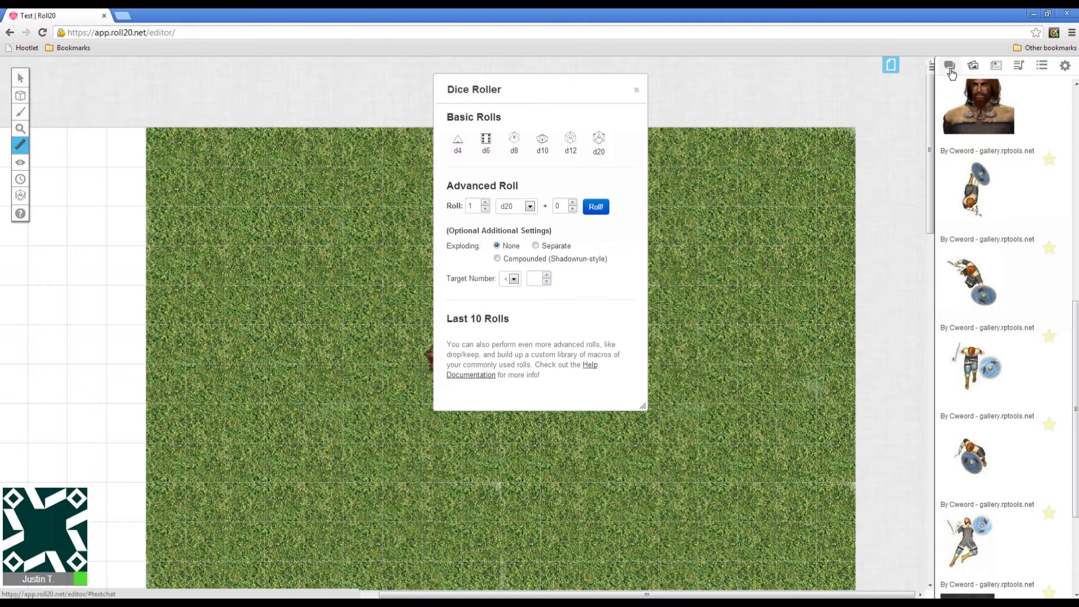
Roll 1d20, roll again against target number 10 for successes, then close the roller.
click(949, 66)
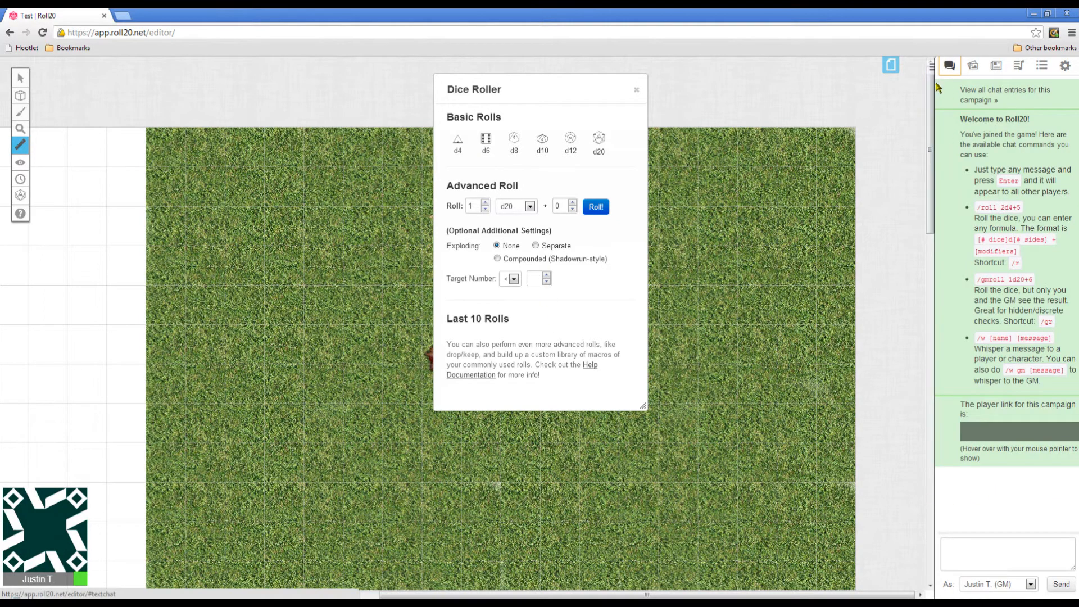
mouse_move(497, 213)
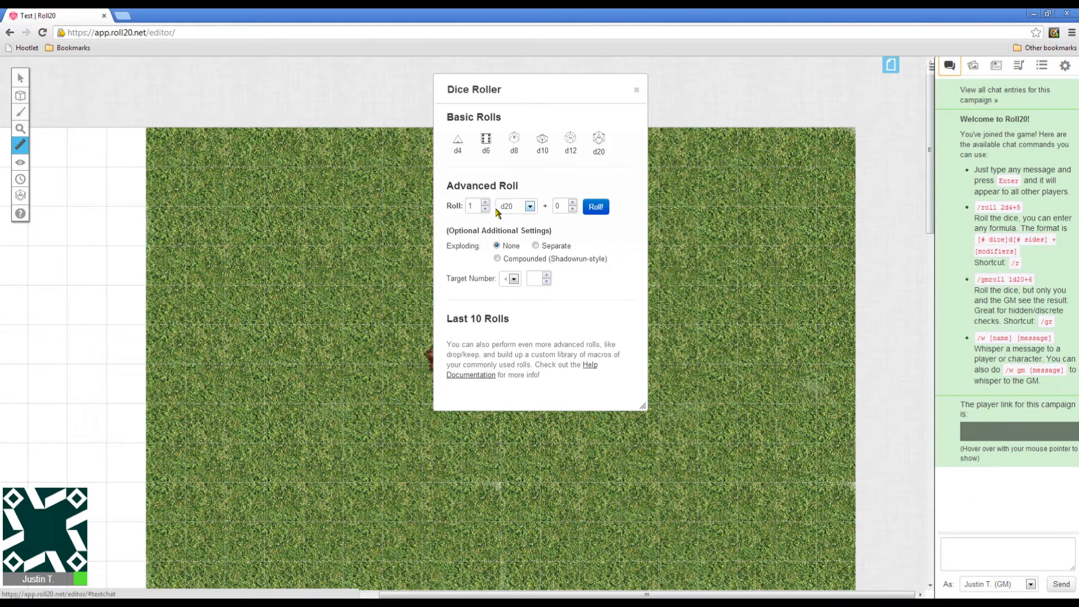
click(594, 206)
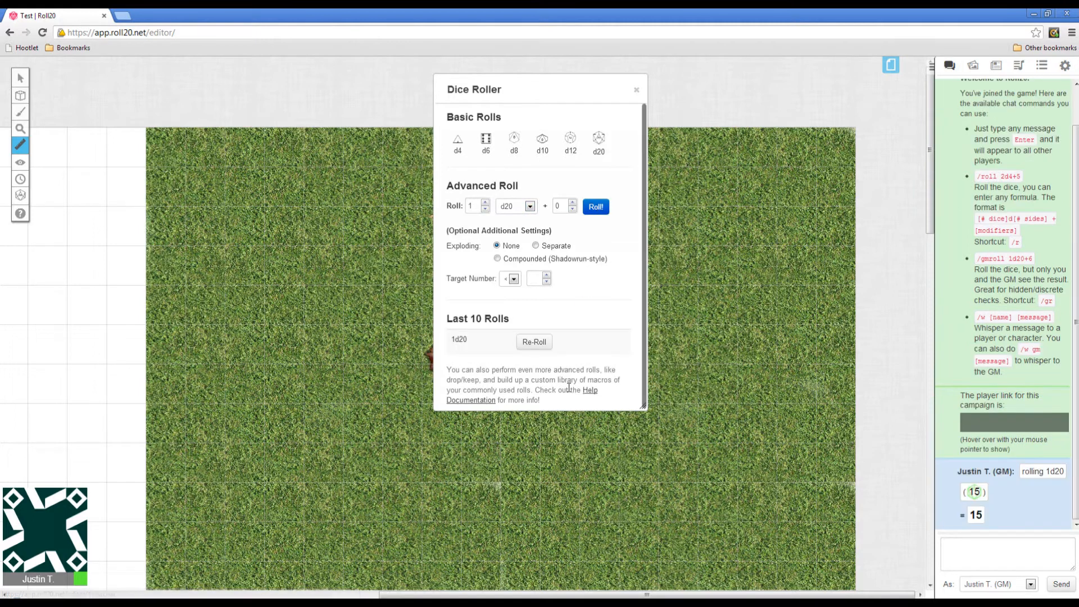
mouse_move(596, 209)
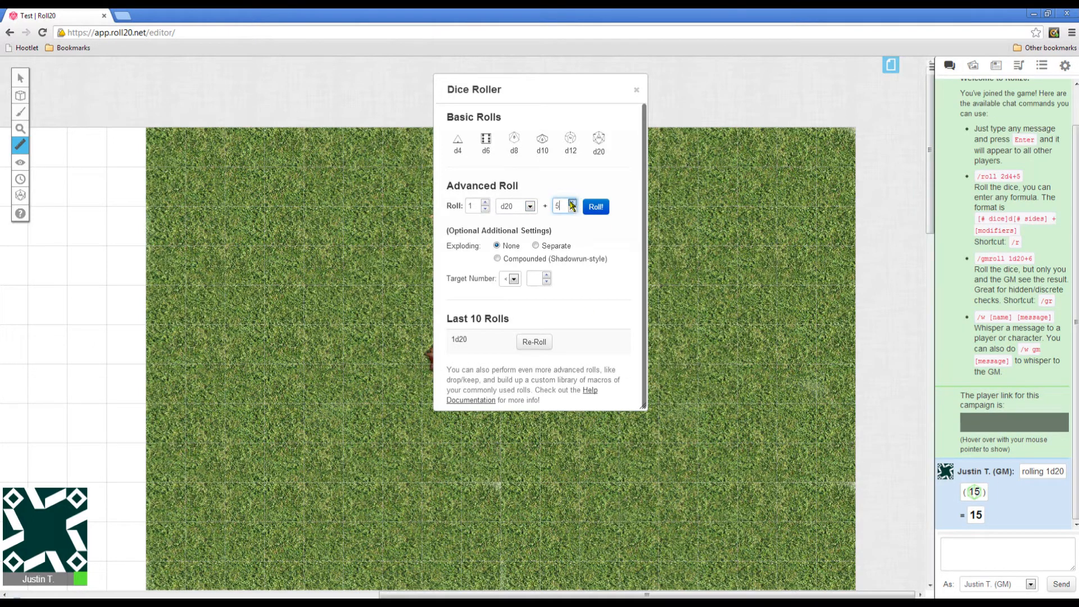
click(594, 206)
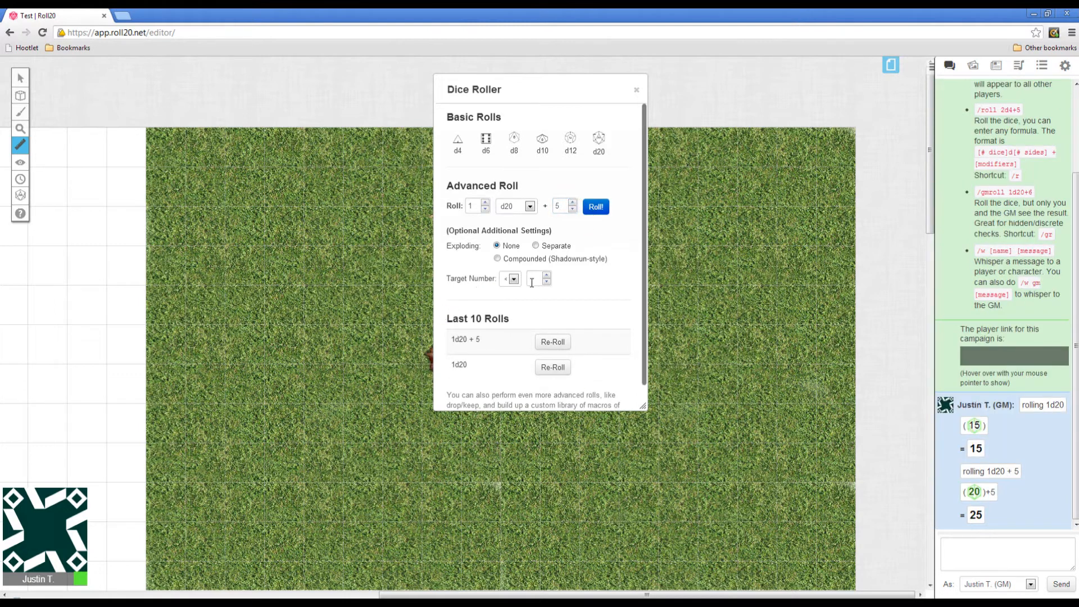
click(512, 279)
text(10)
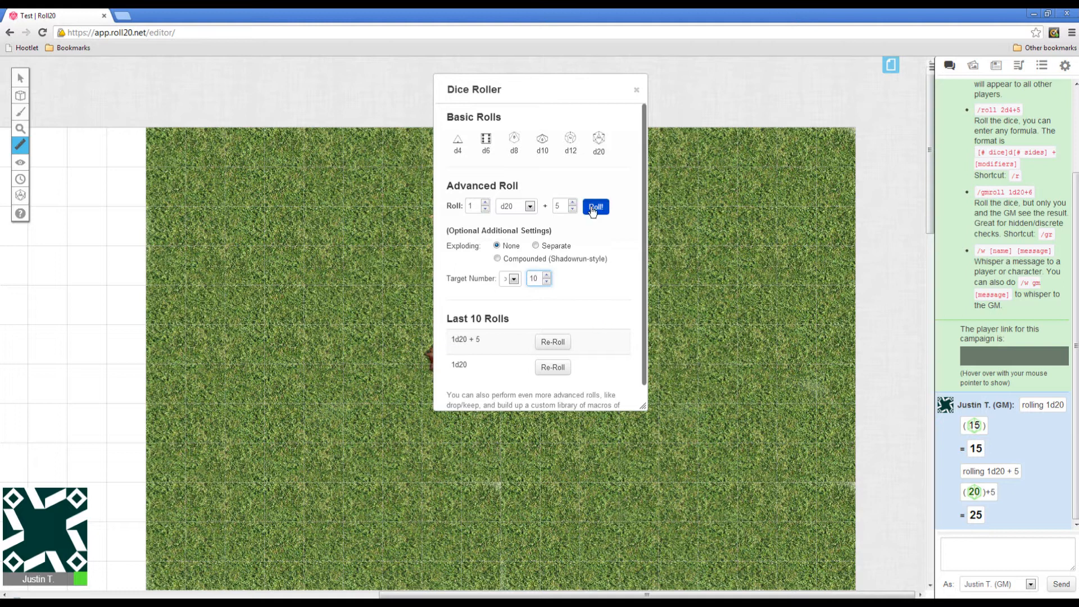
click(595, 206)
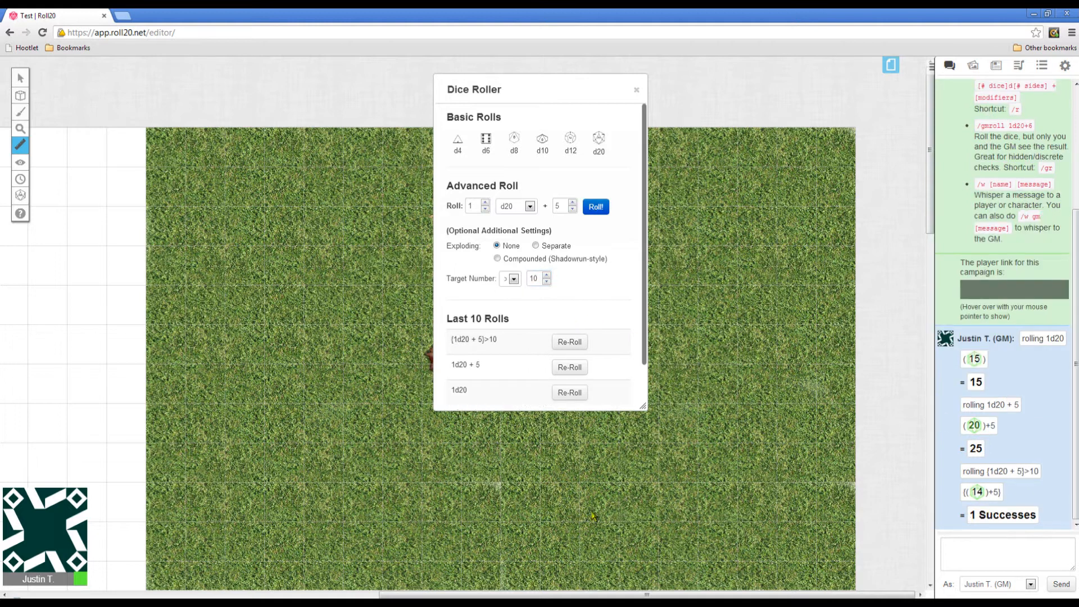
mouse_move(440, 140)
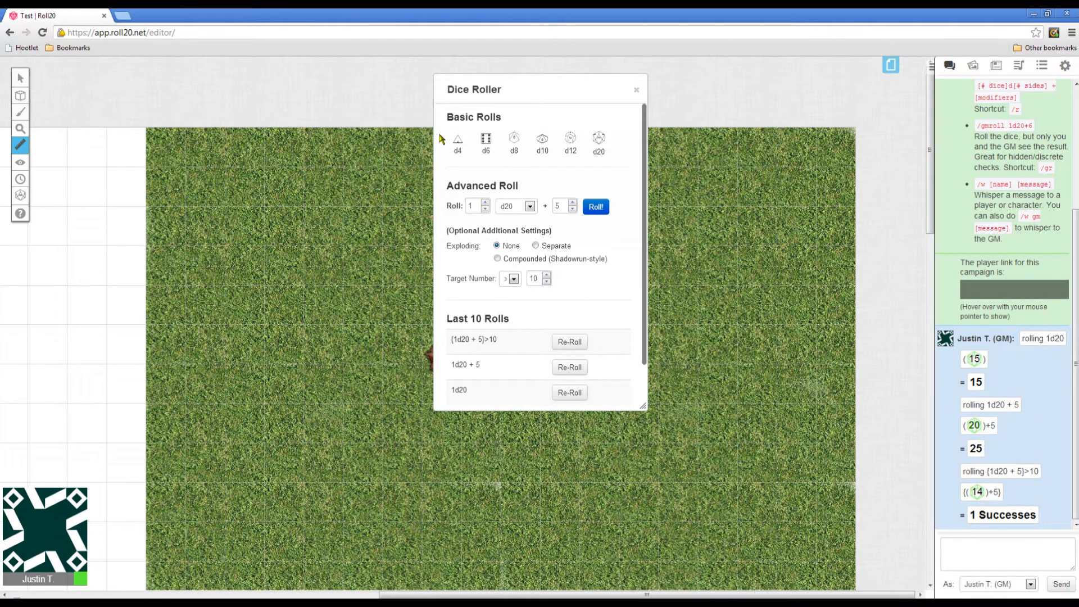
mouse_move(504, 278)
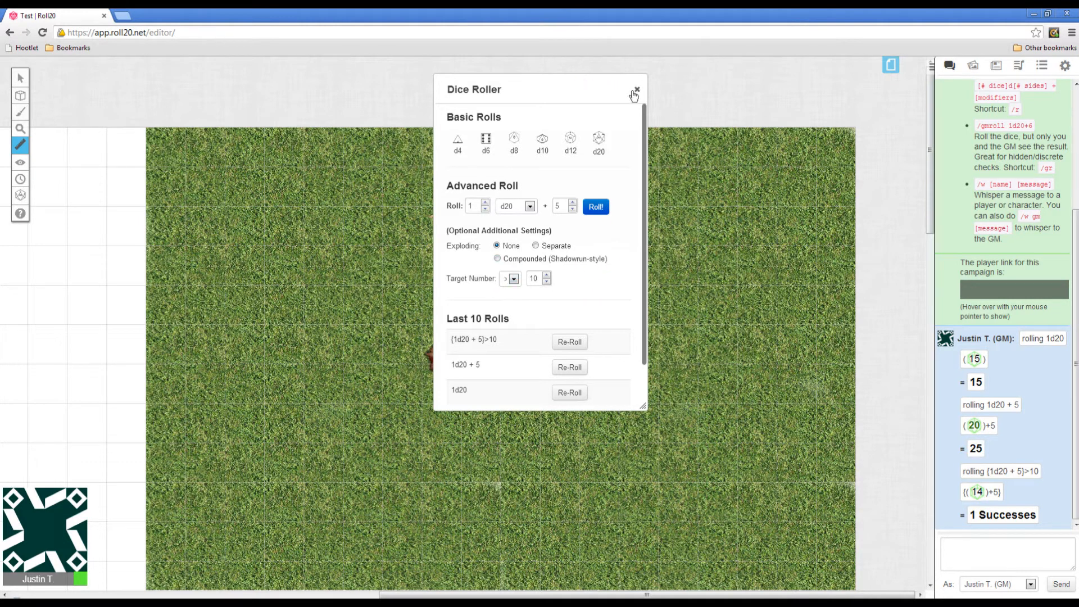
click(634, 92)
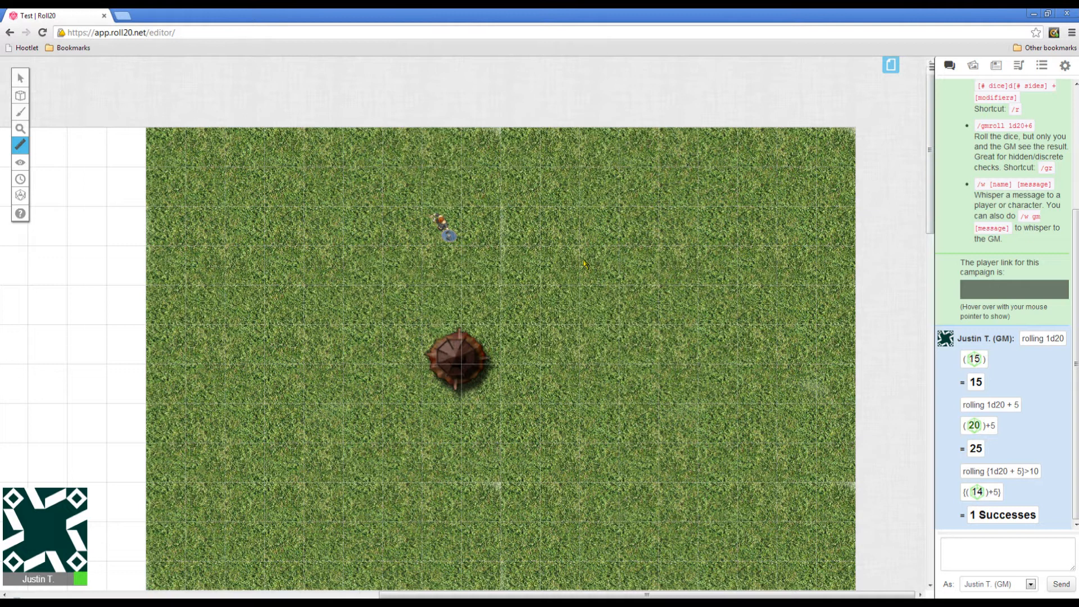
mouse_move(444, 226)
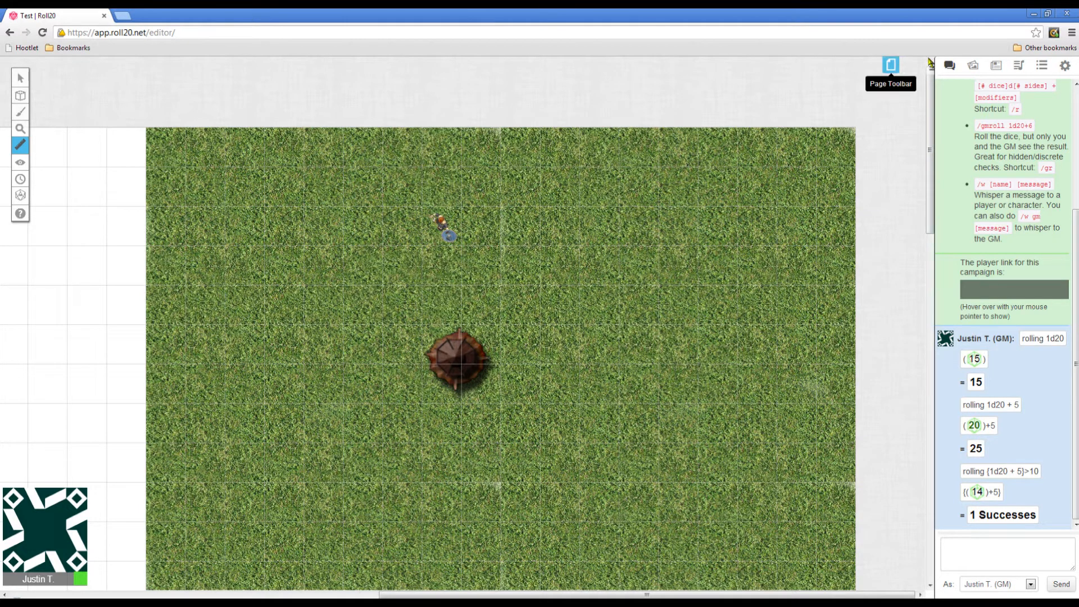
Choose the objects and tokens layer and the Select/Move tool.
click(21, 96)
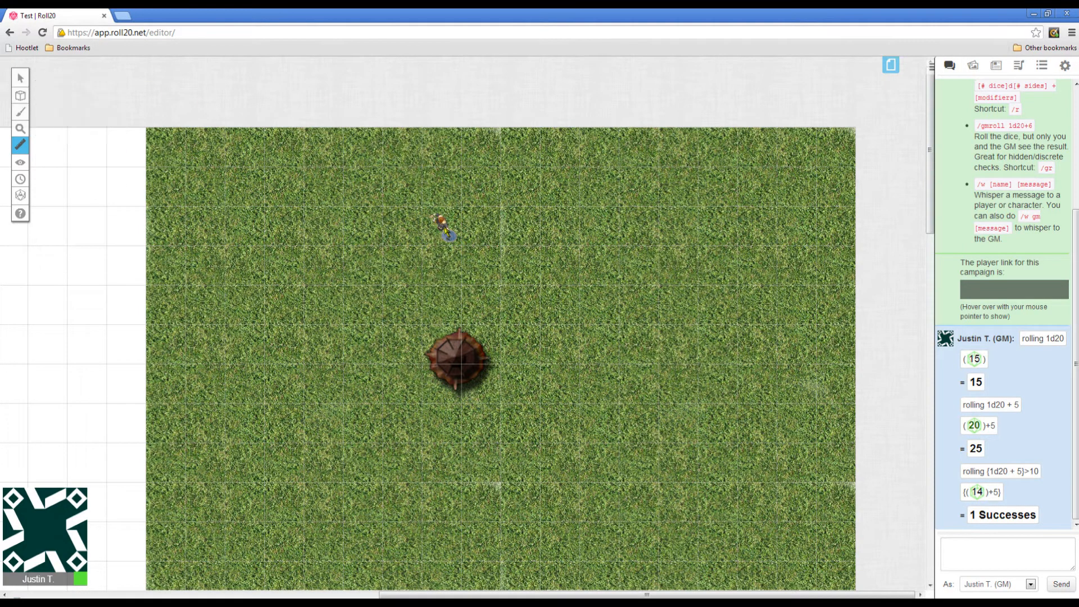
click(21, 111)
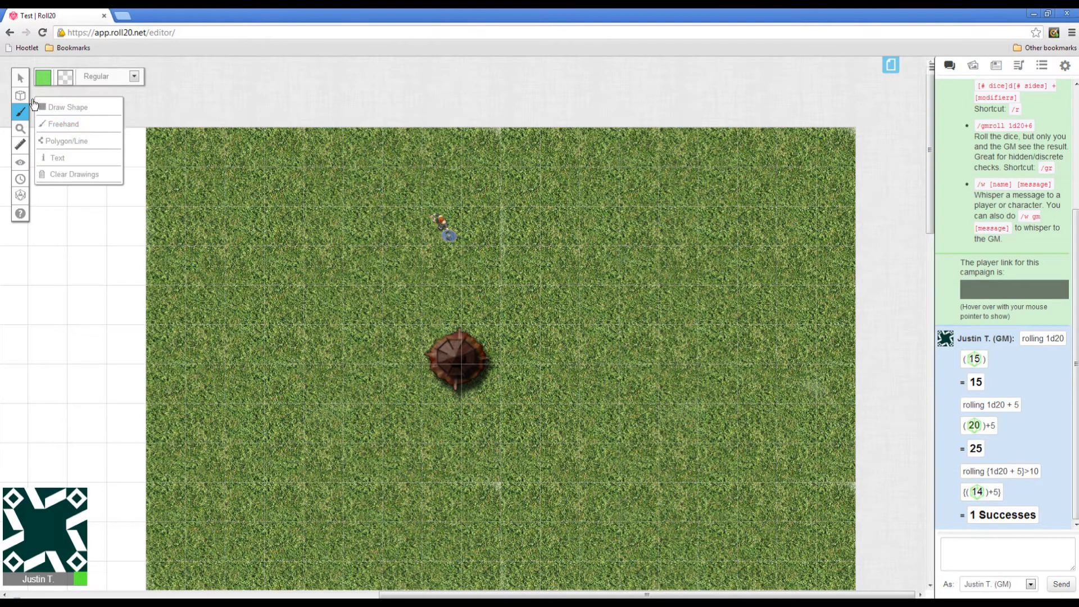
click(21, 95)
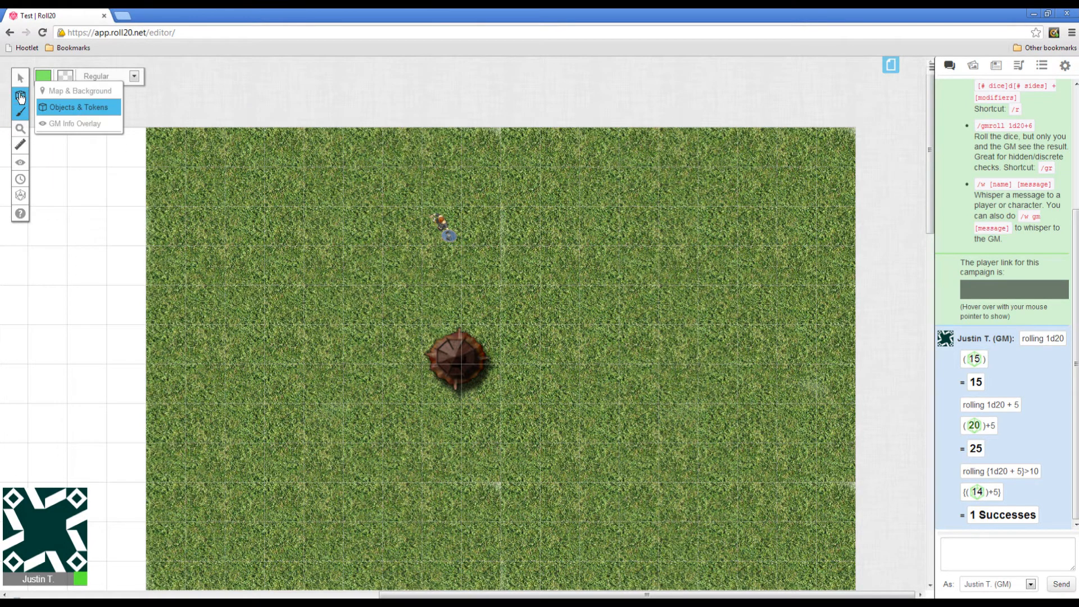
click(20, 76)
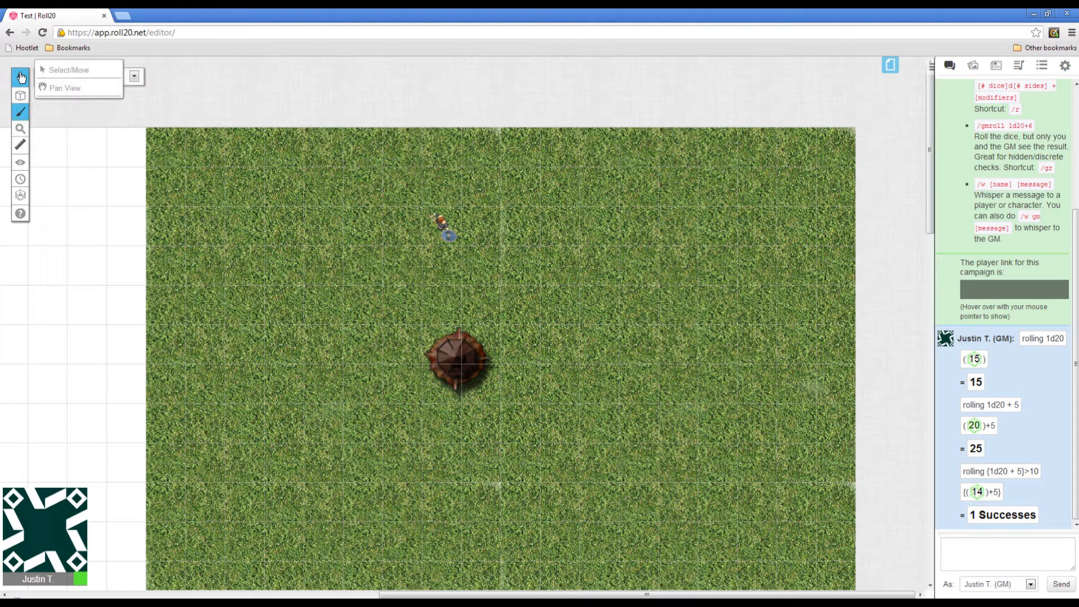
click(68, 70)
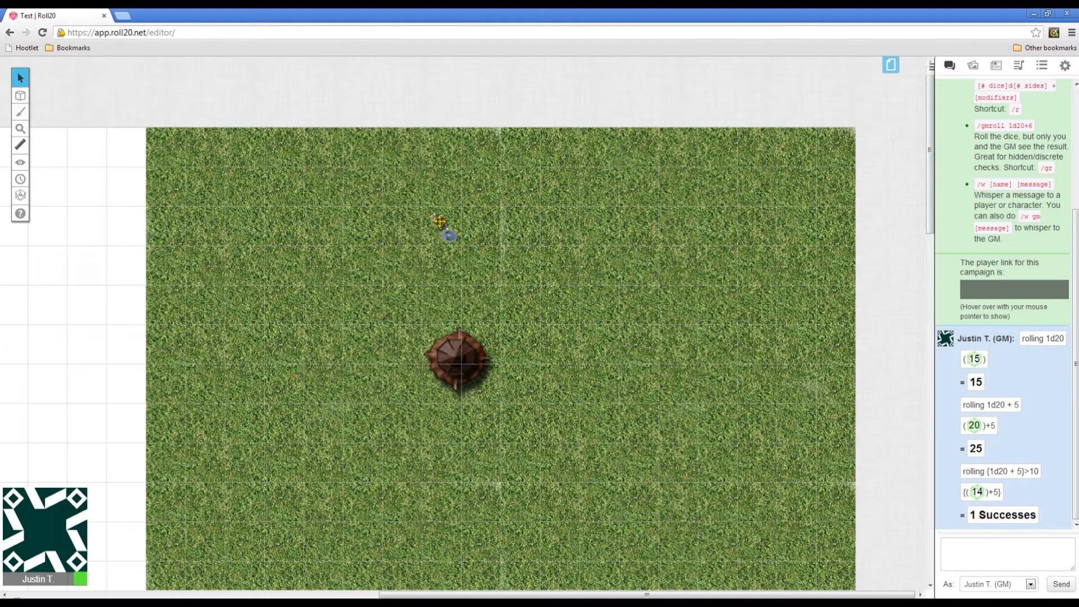
click(440, 230)
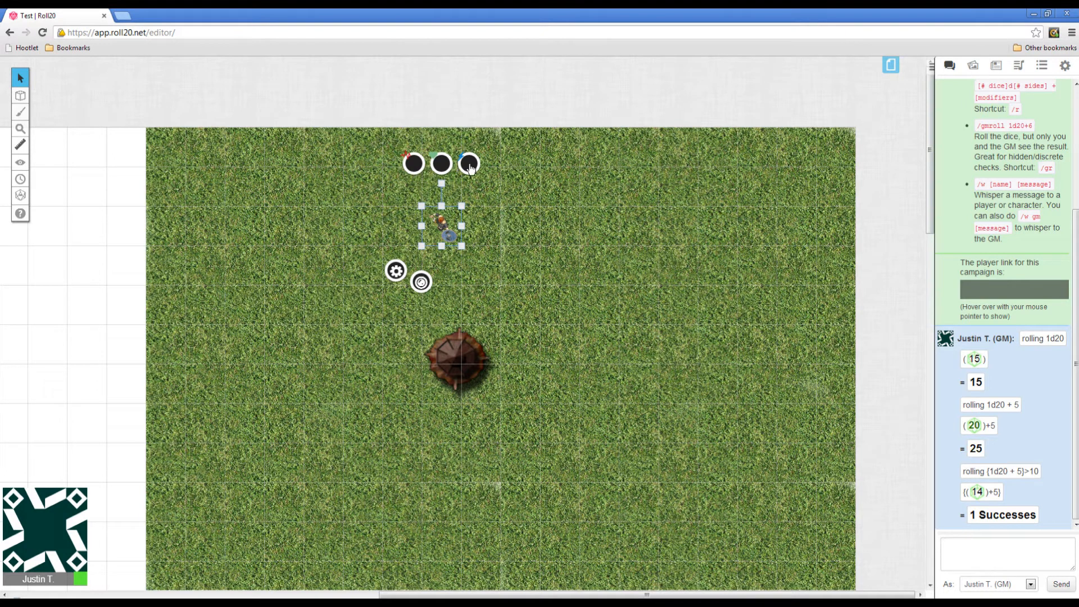
click(420, 282)
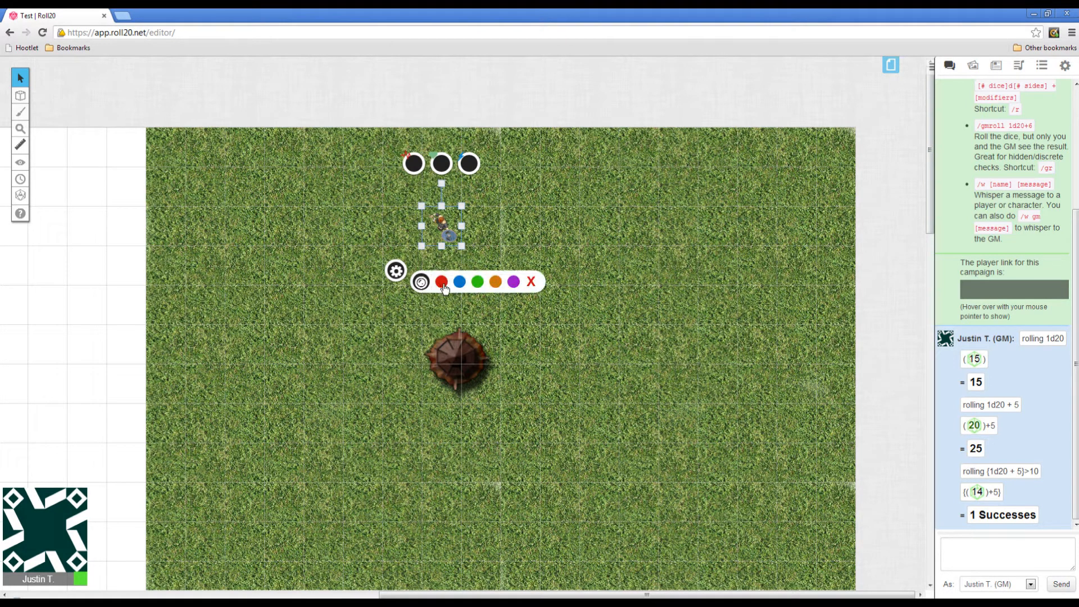
click(476, 282)
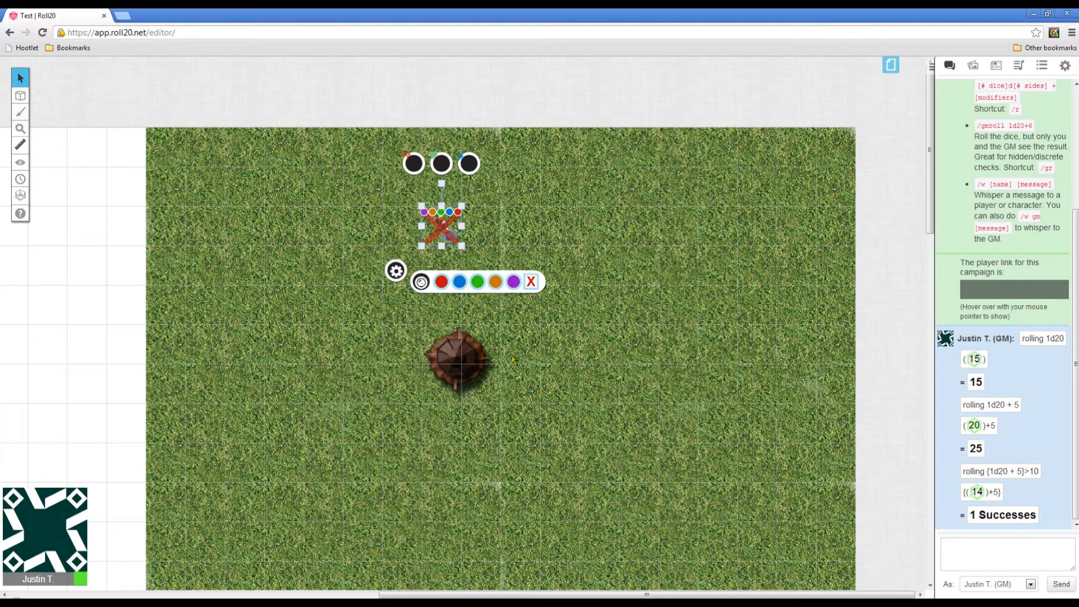
click(531, 282)
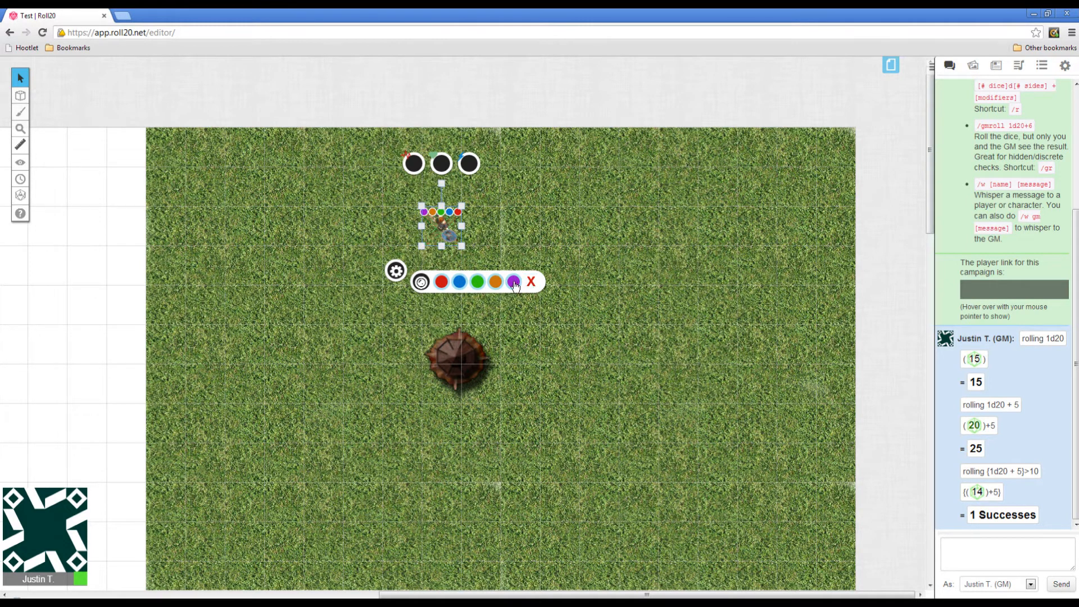
click(441, 282)
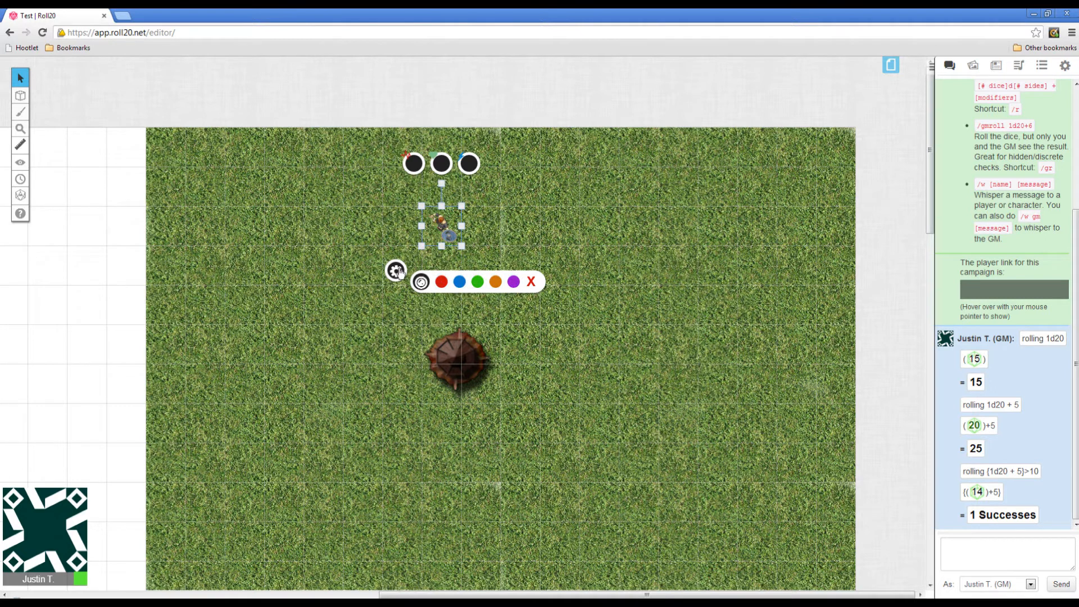
Name the viking token 'Lars' with a visible nameplate and bar values 4, 3, 5.
click(396, 269)
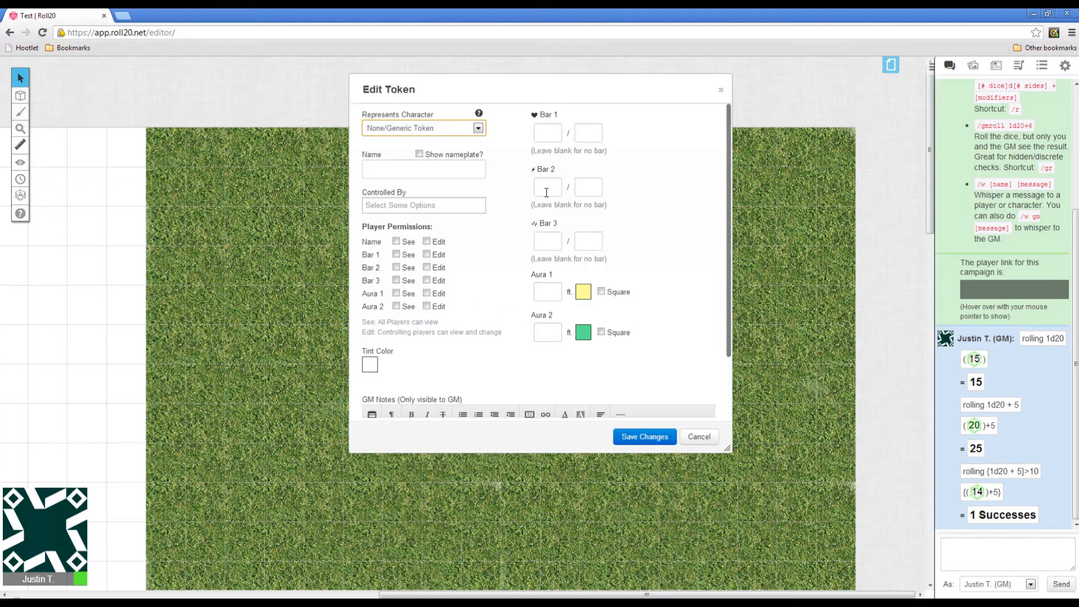
click(478, 129)
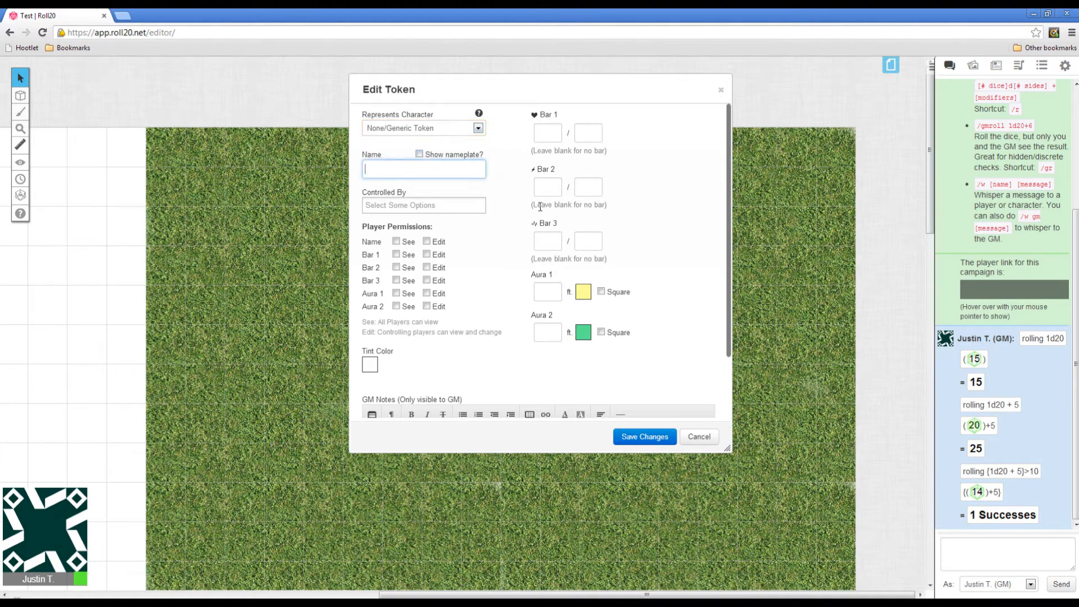
text(La)
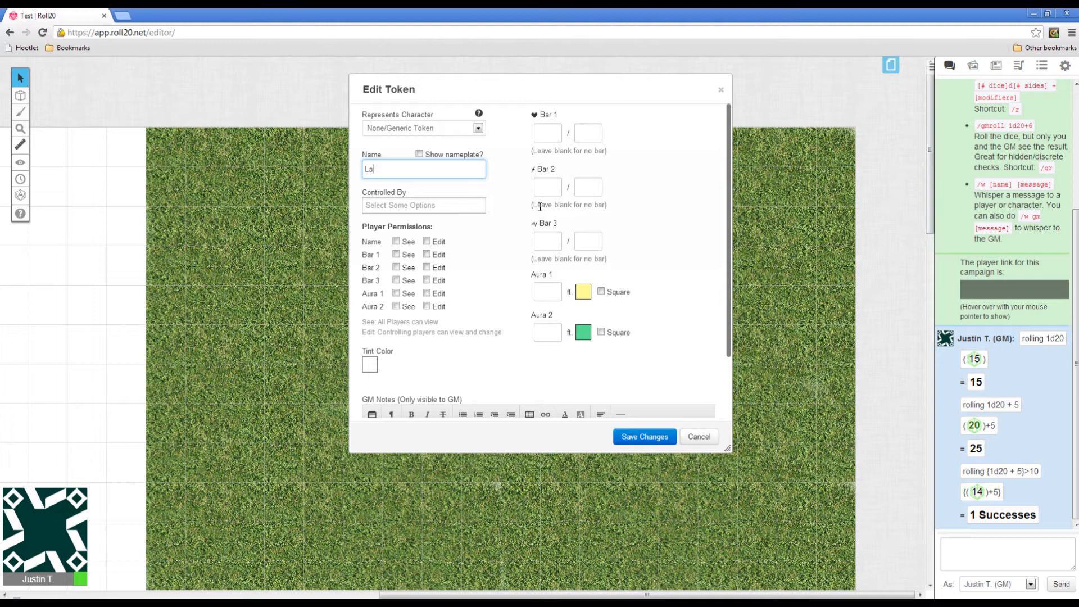
text(rs)
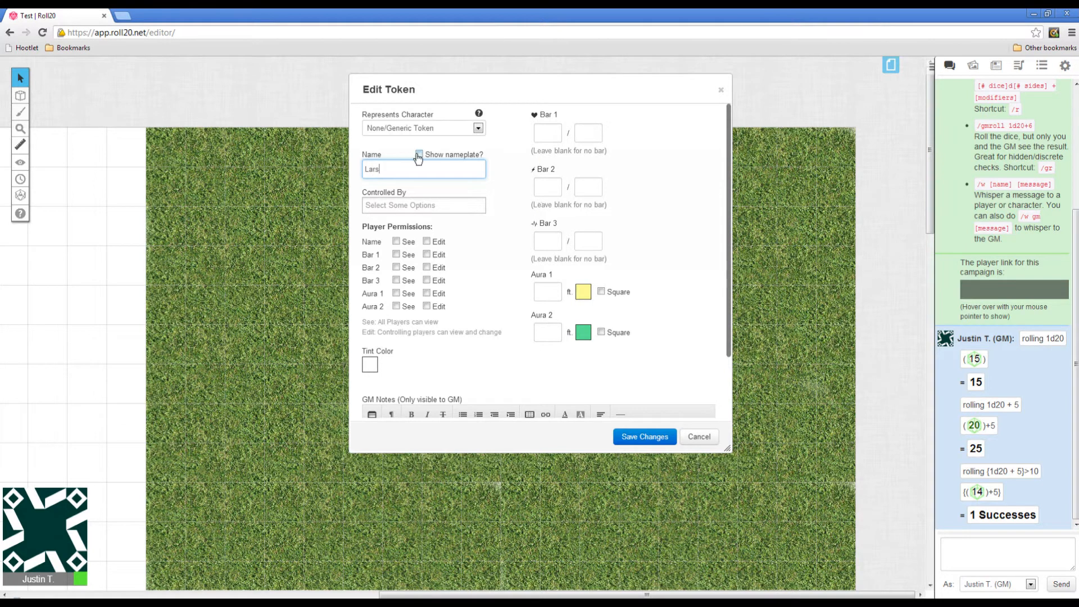
click(418, 154)
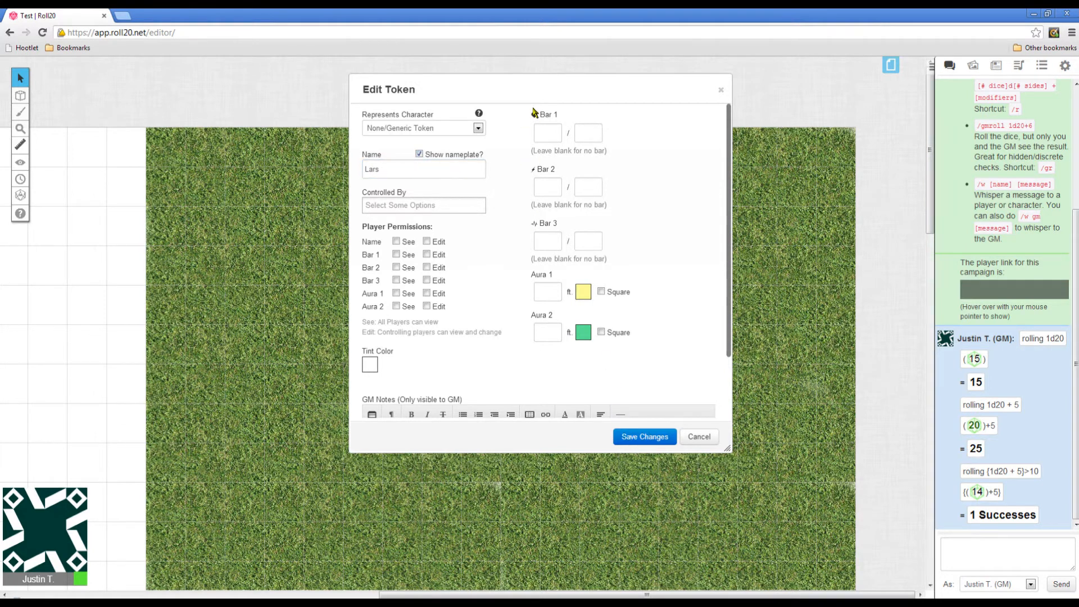
click(547, 133)
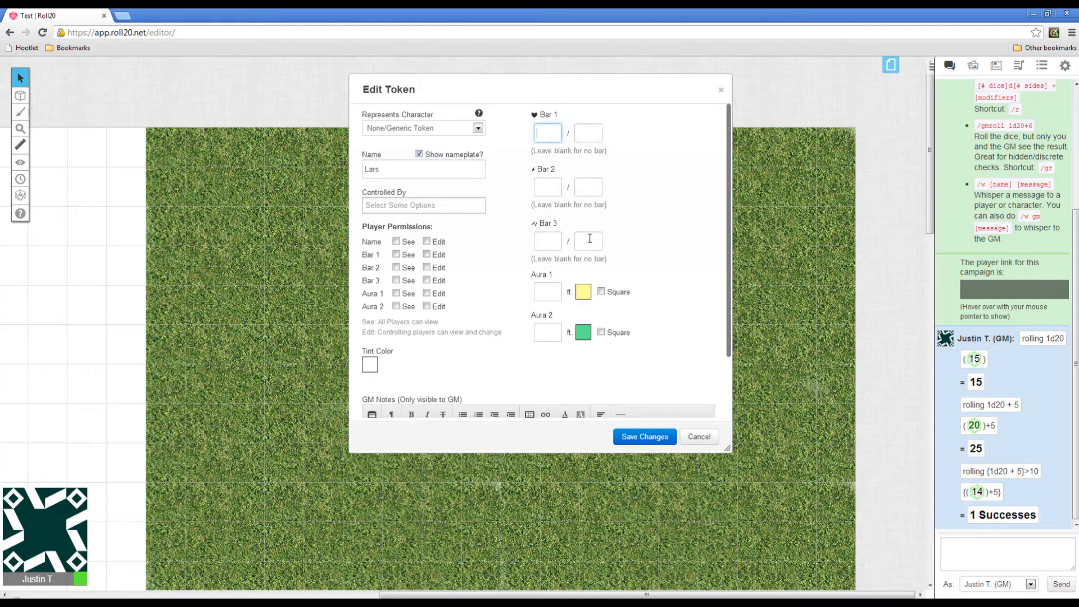
text(4)
click(548, 241)
text(5)
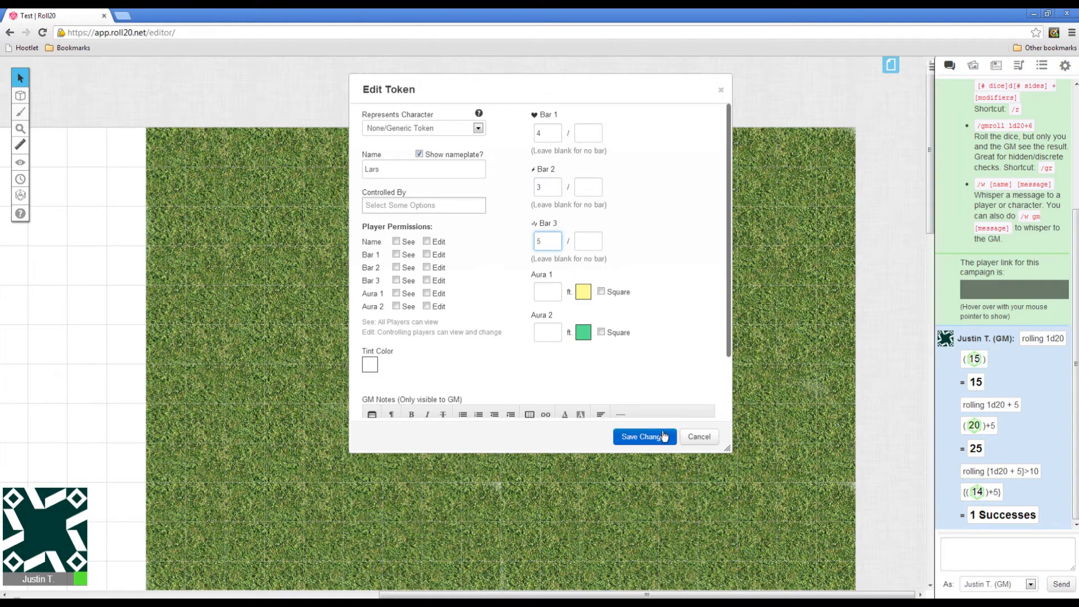
click(644, 436)
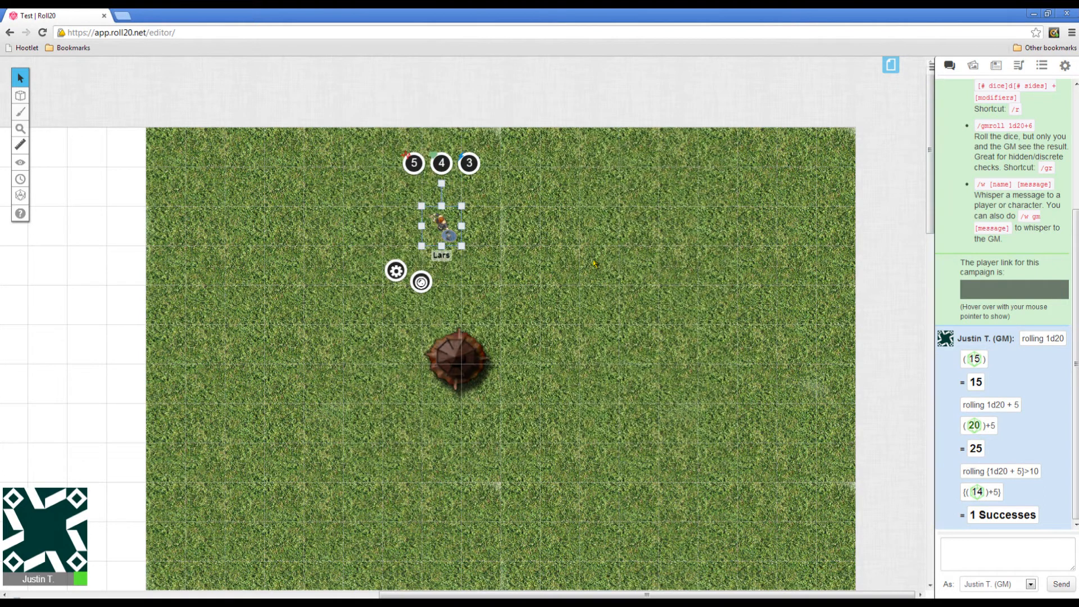
click(594, 263)
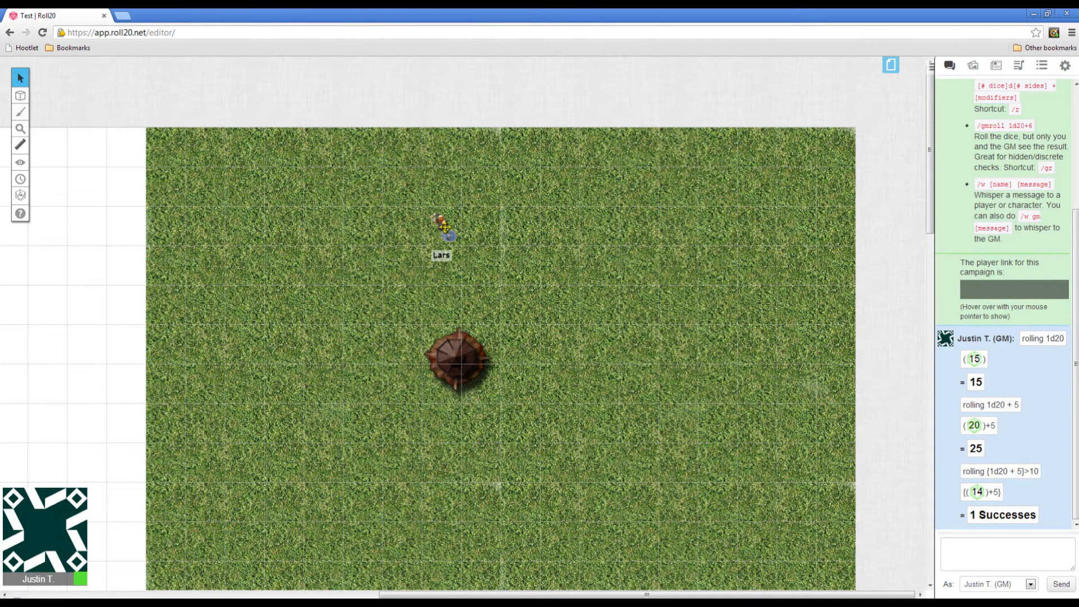
click(442, 227)
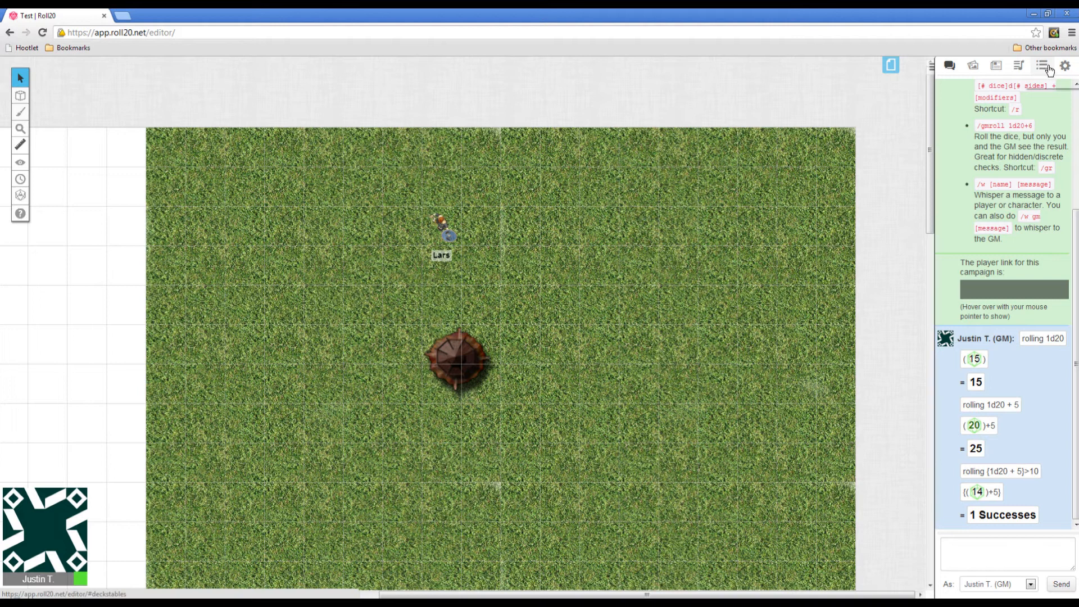
Add an empty New Deck, cancel its shuffle, then hide and re-show it on the tabletop.
click(1041, 65)
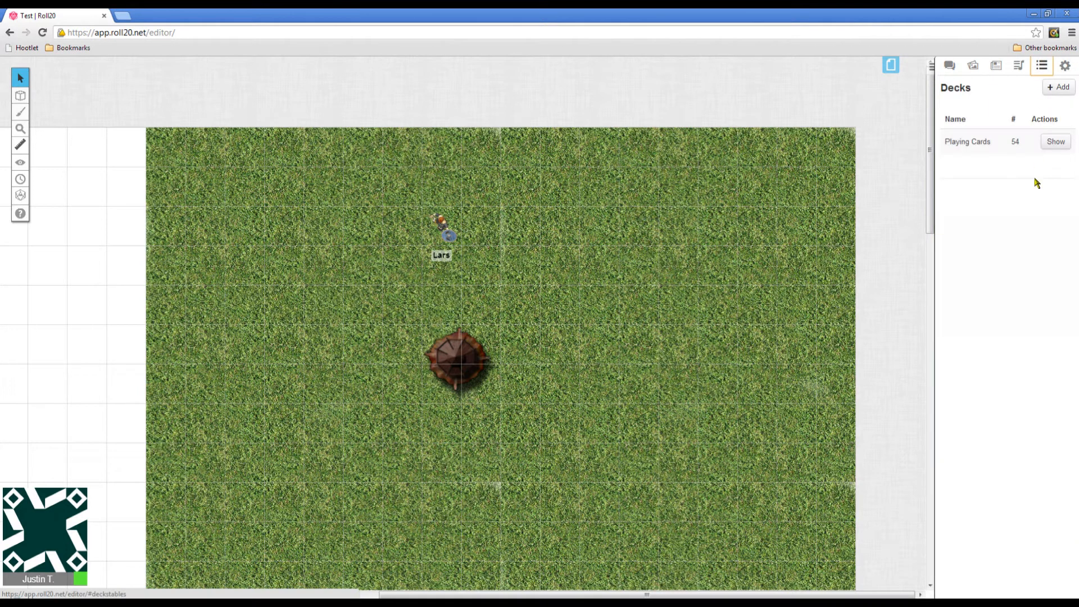
mouse_move(971, 191)
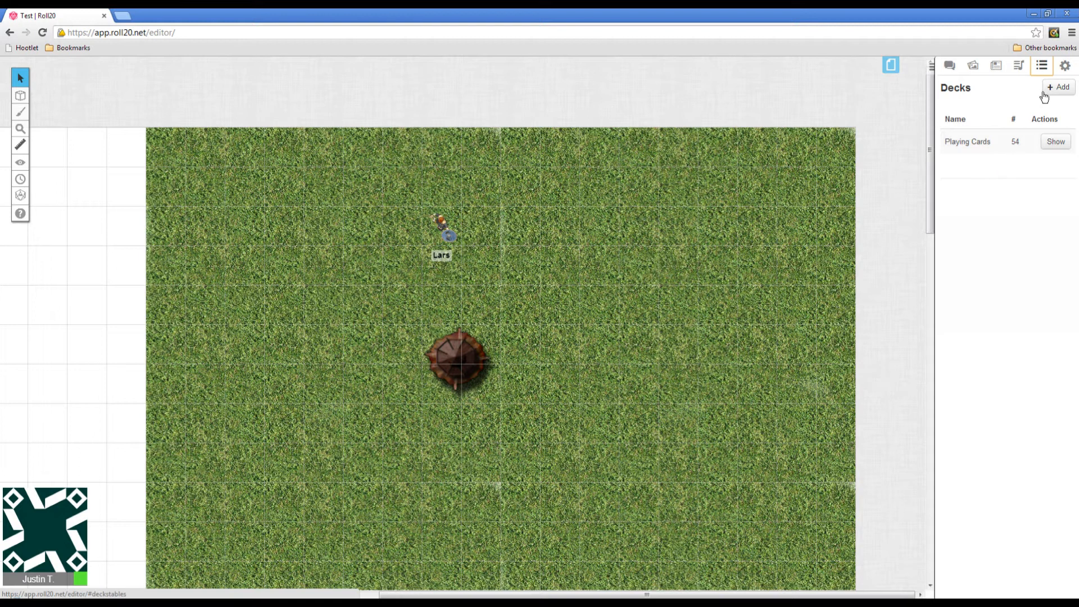
click(1058, 86)
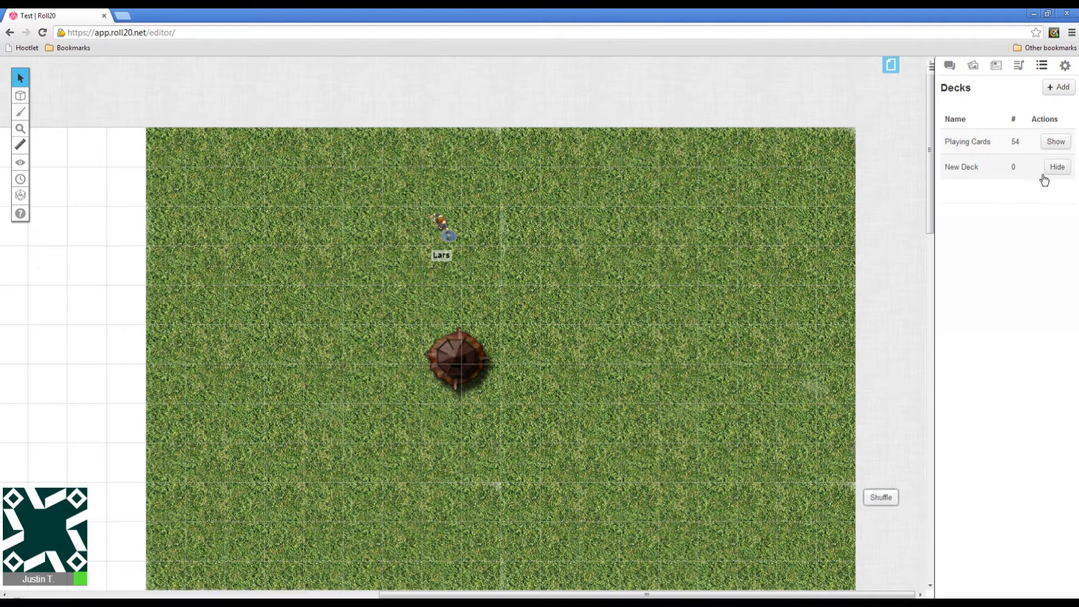
click(880, 497)
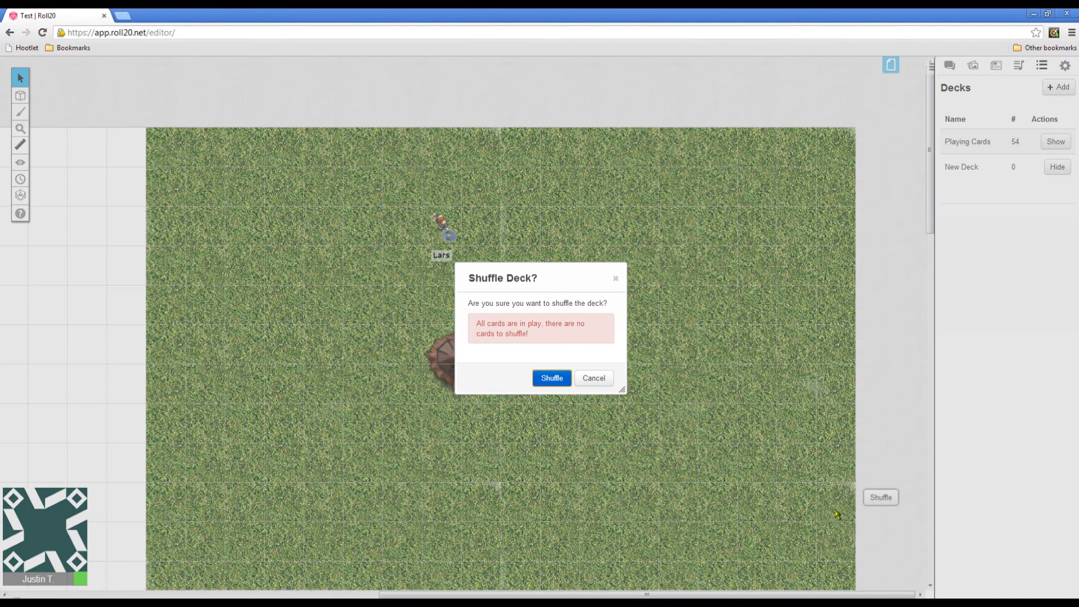
click(592, 377)
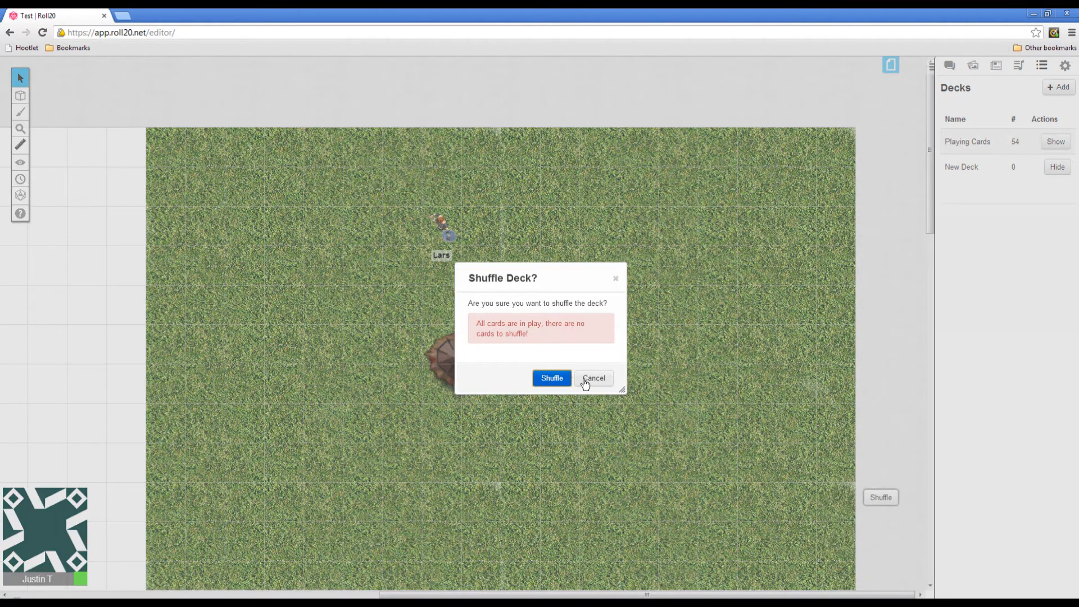
click(594, 377)
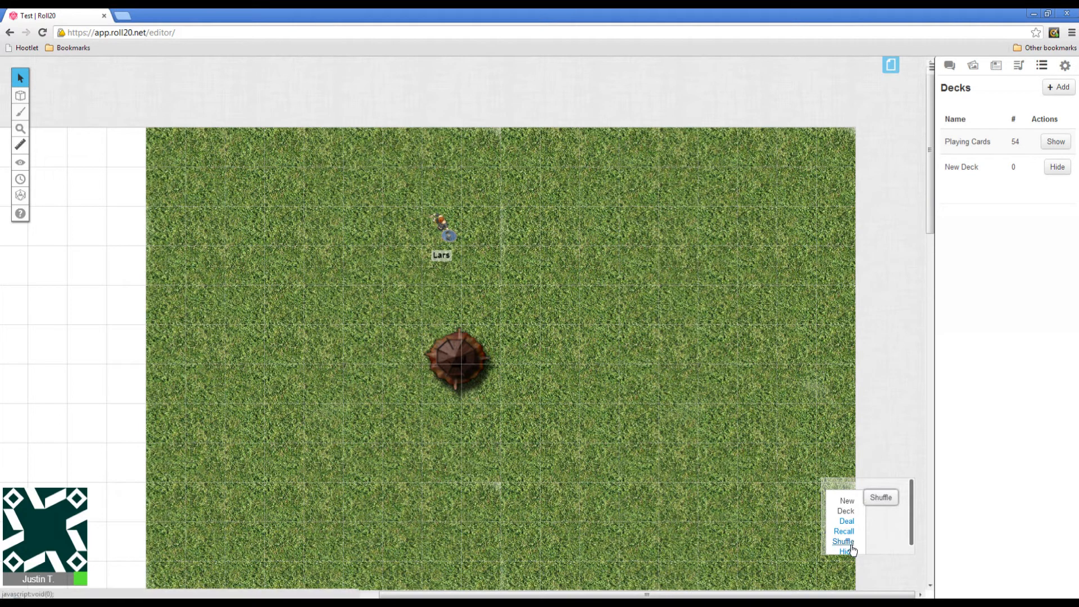
mouse_move(848, 552)
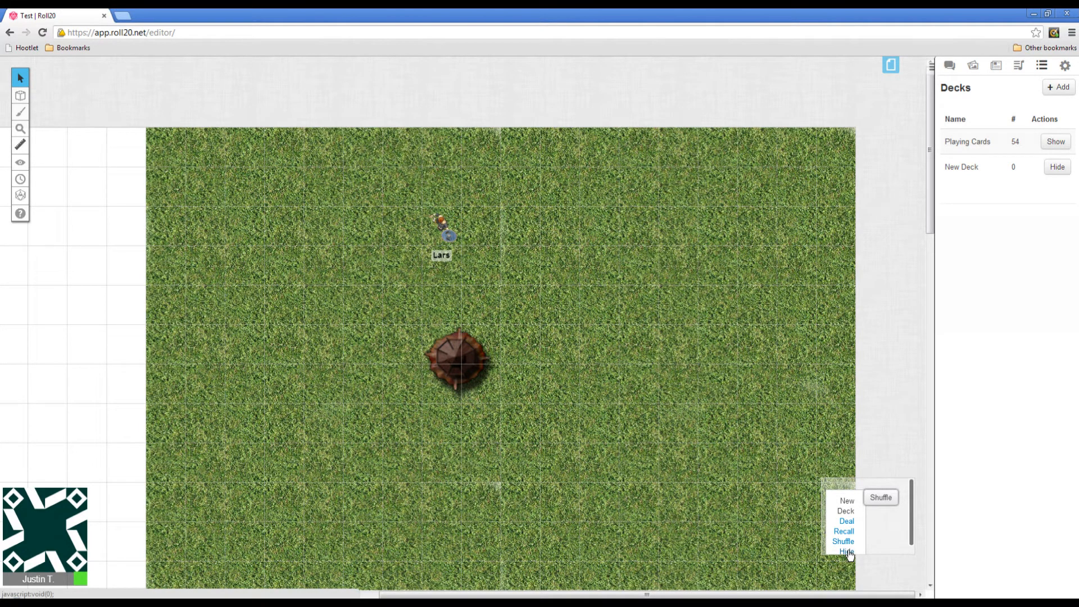
click(847, 552)
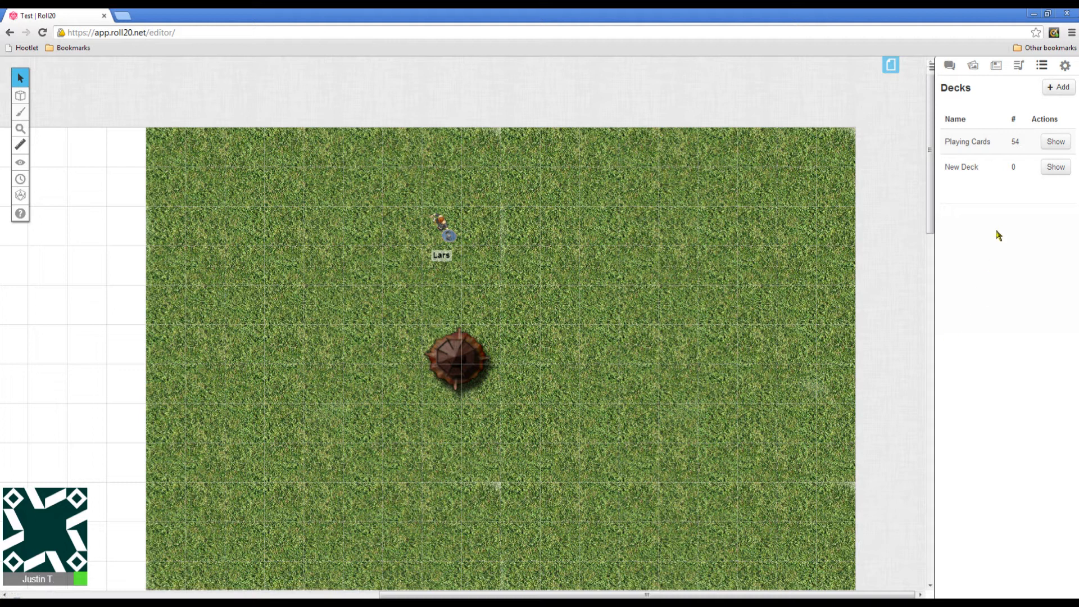
click(1055, 166)
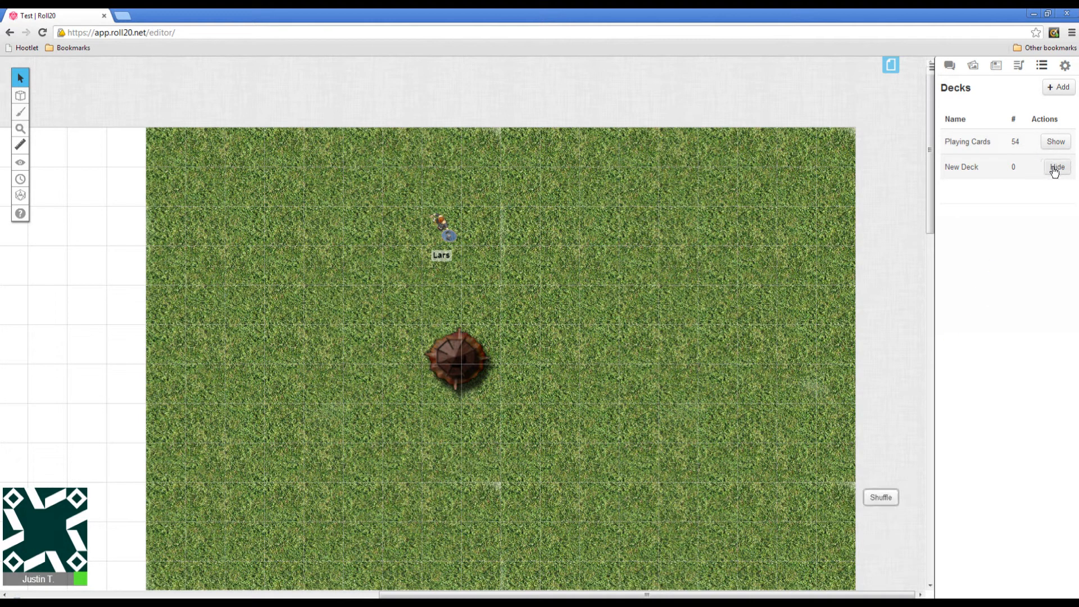
mouse_move(973, 172)
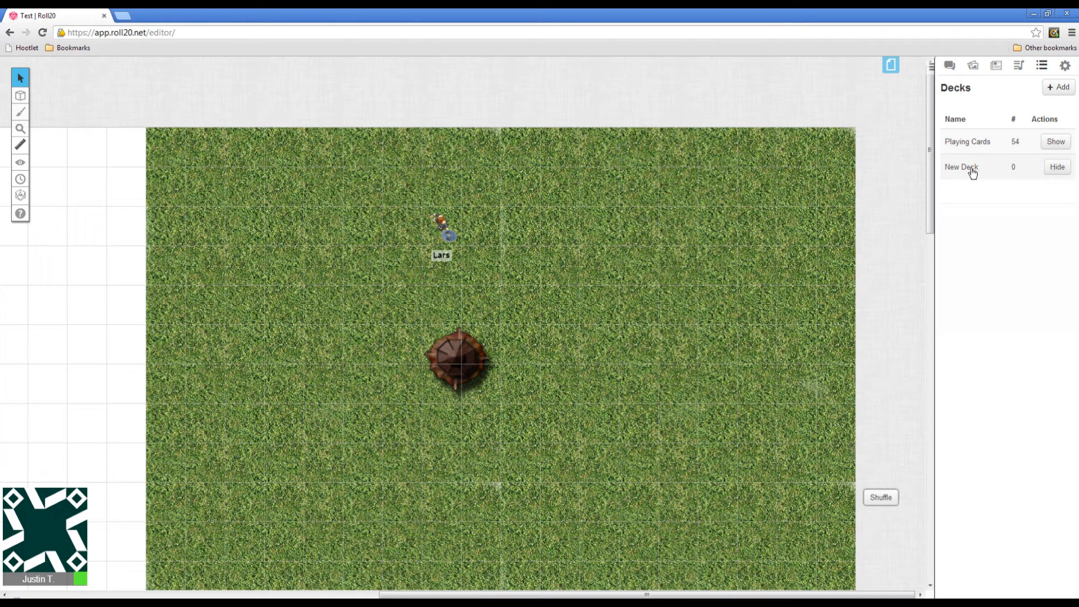
Delete New Deck from its deck settings, leaving only Playing Cards.
click(961, 167)
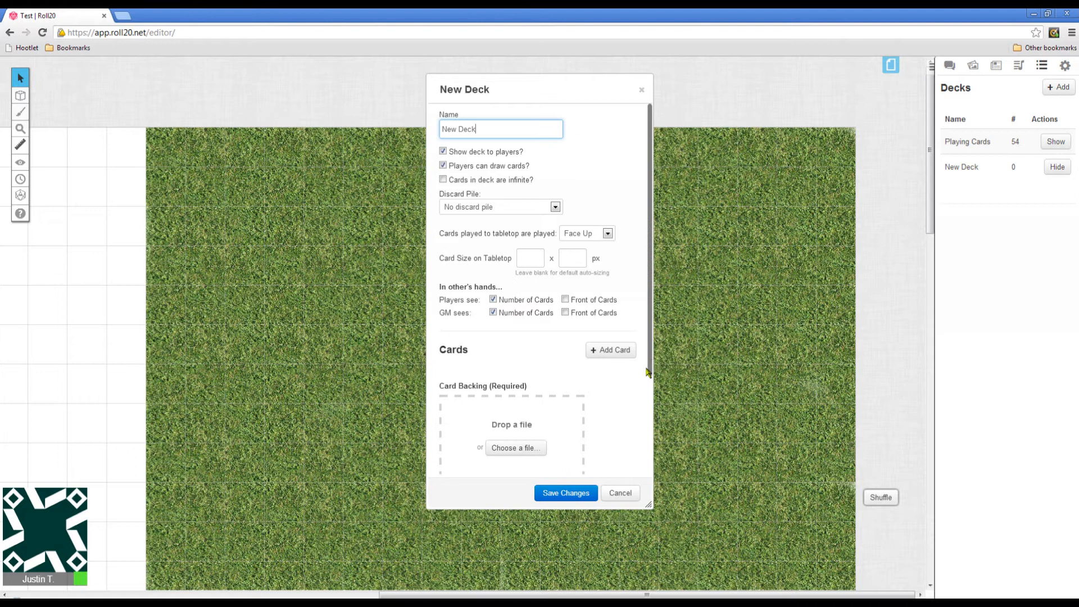
scroll(down, 3)
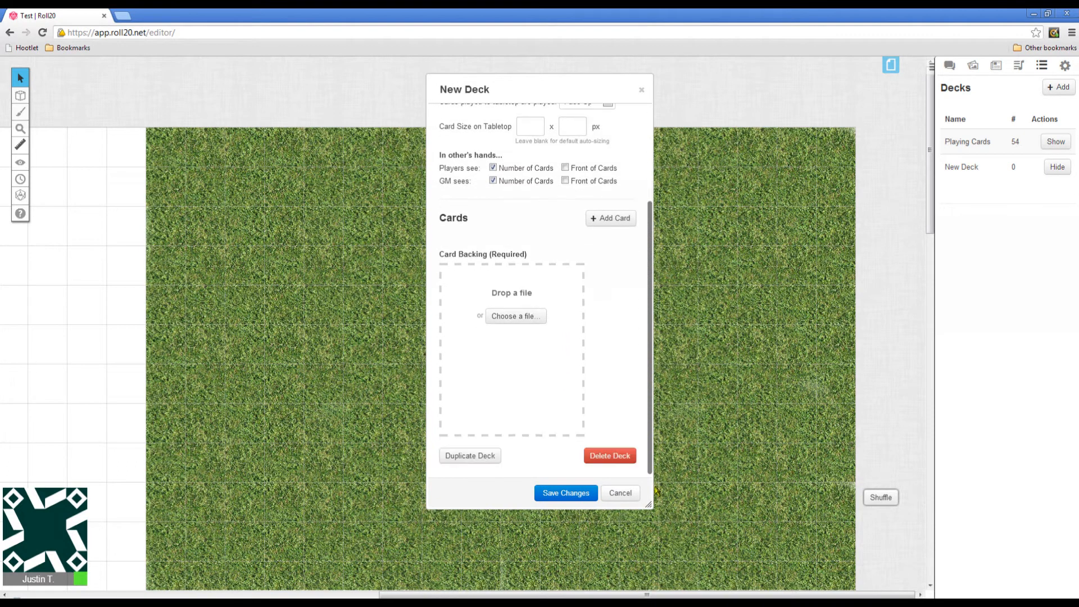
mouse_move(610, 455)
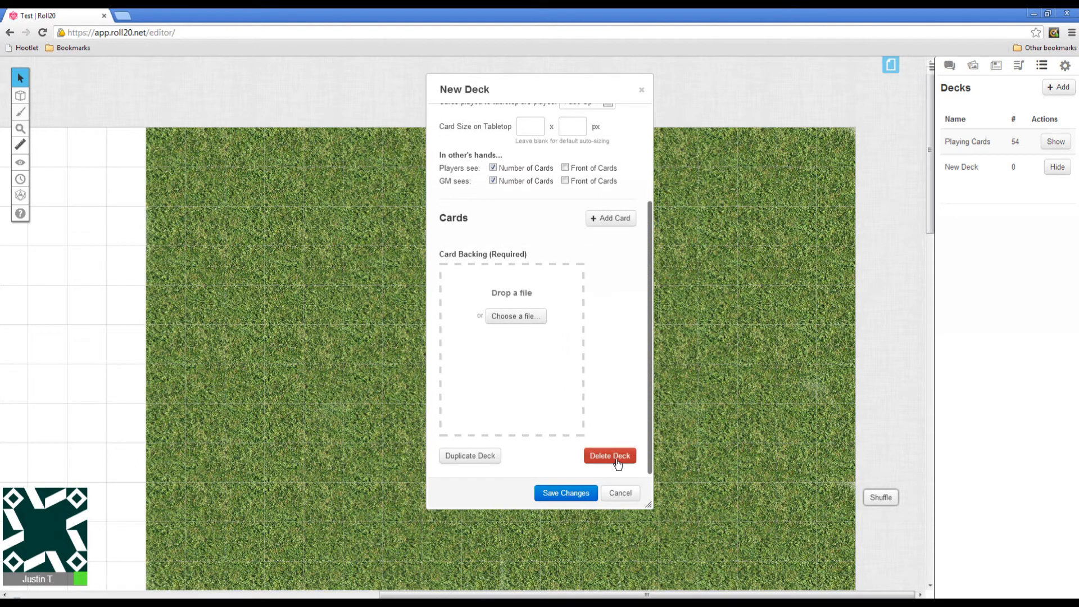
click(609, 456)
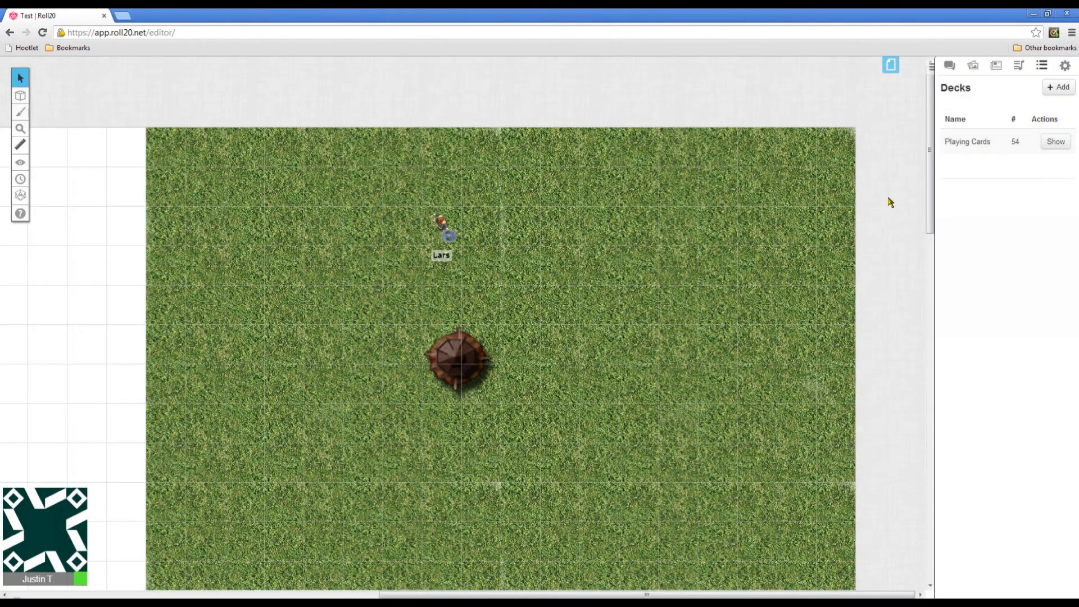
mouse_move(168, 368)
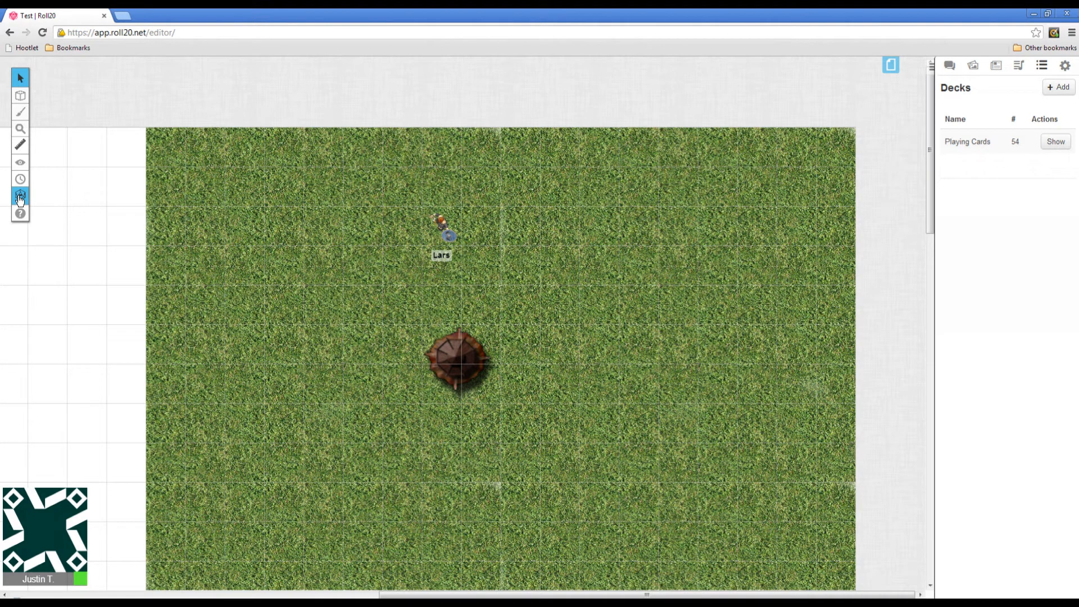
Open the empty Turn Order tracker and its settings gear.
click(21, 179)
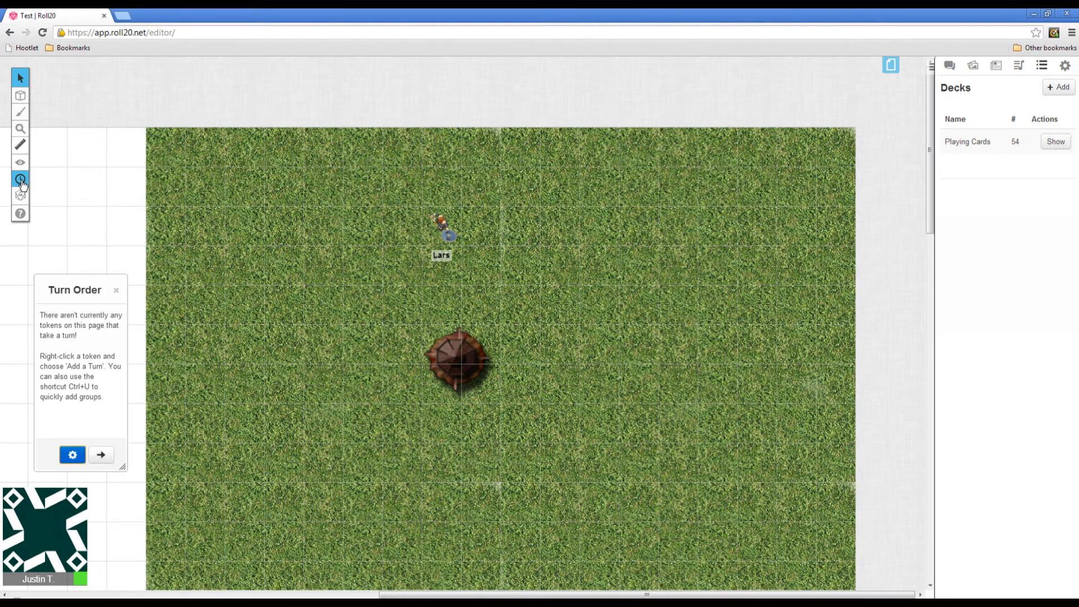
mouse_move(94, 425)
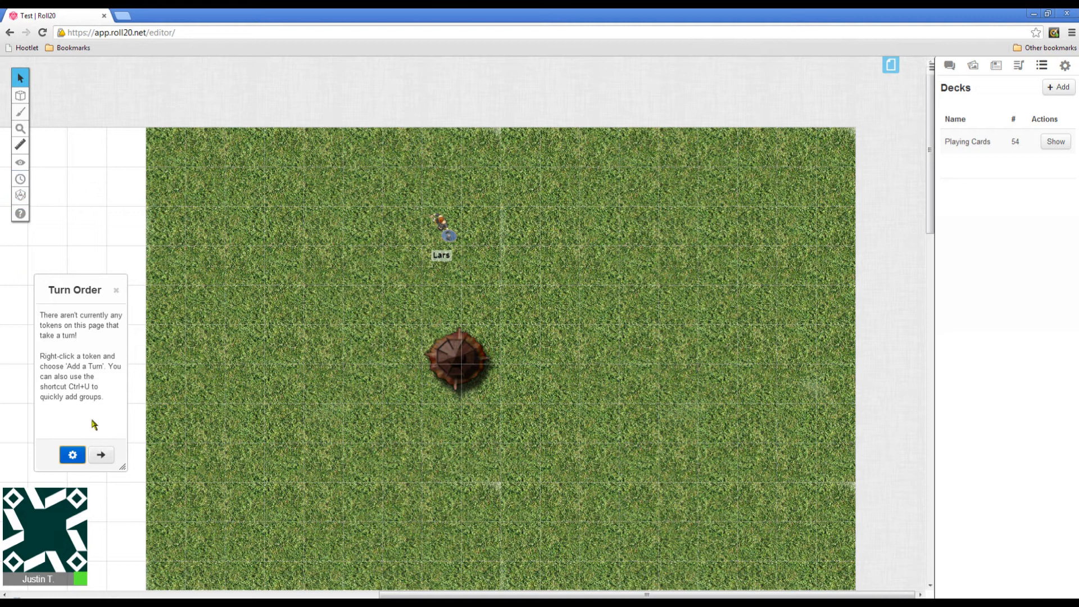
mouse_move(109, 414)
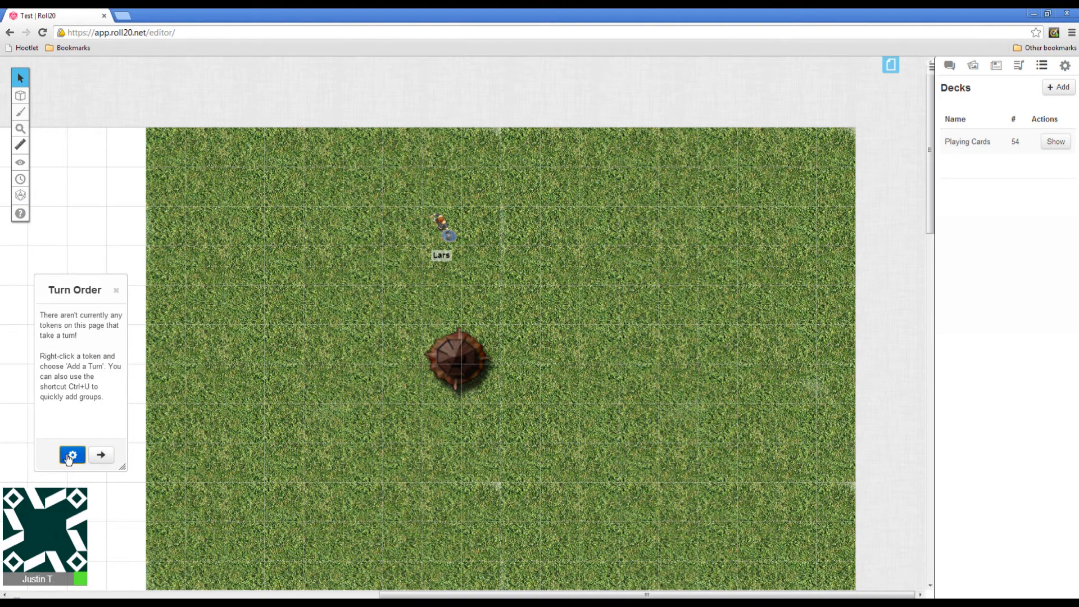
click(116, 290)
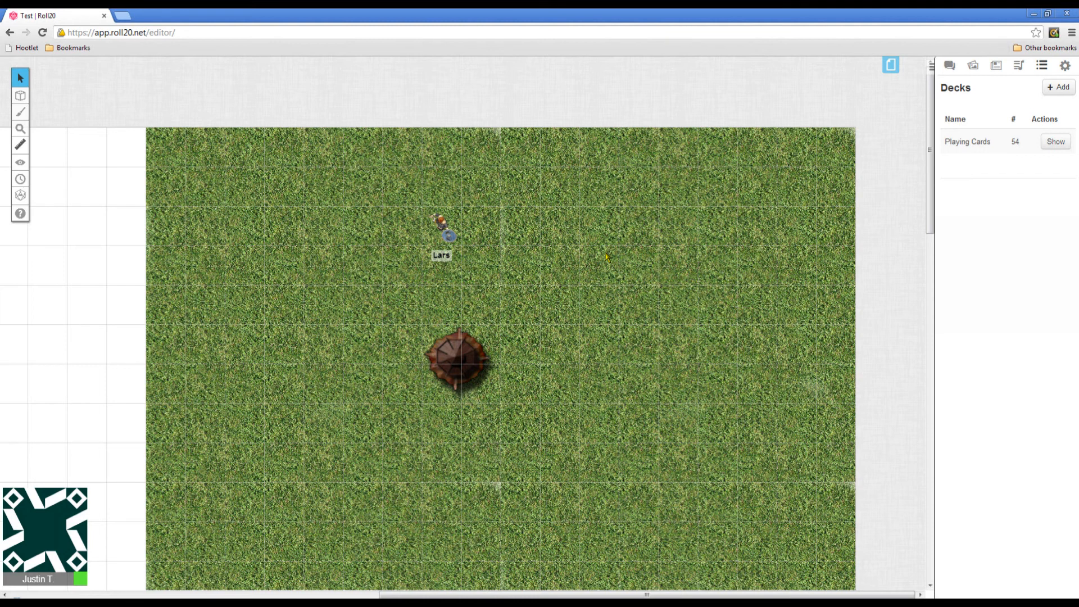
mouse_move(583, 245)
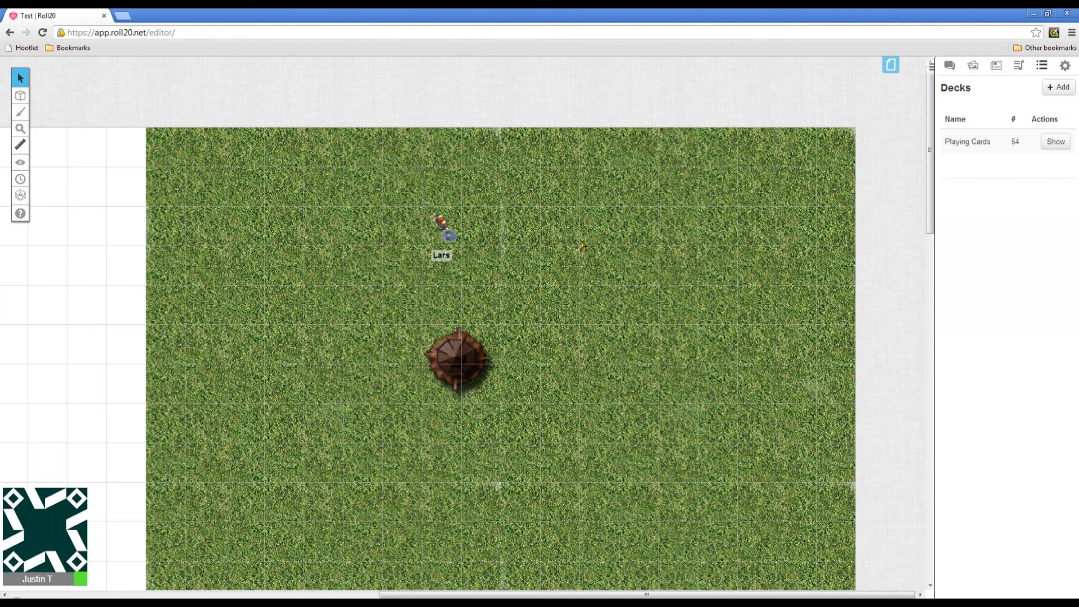
mouse_move(589, 208)
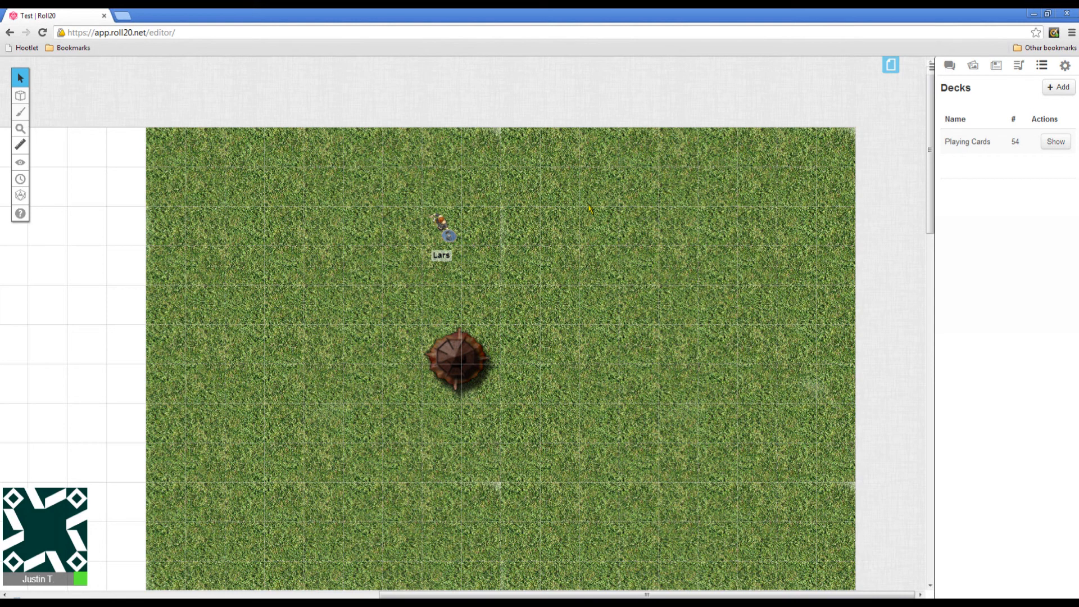
mouse_move(589, 209)
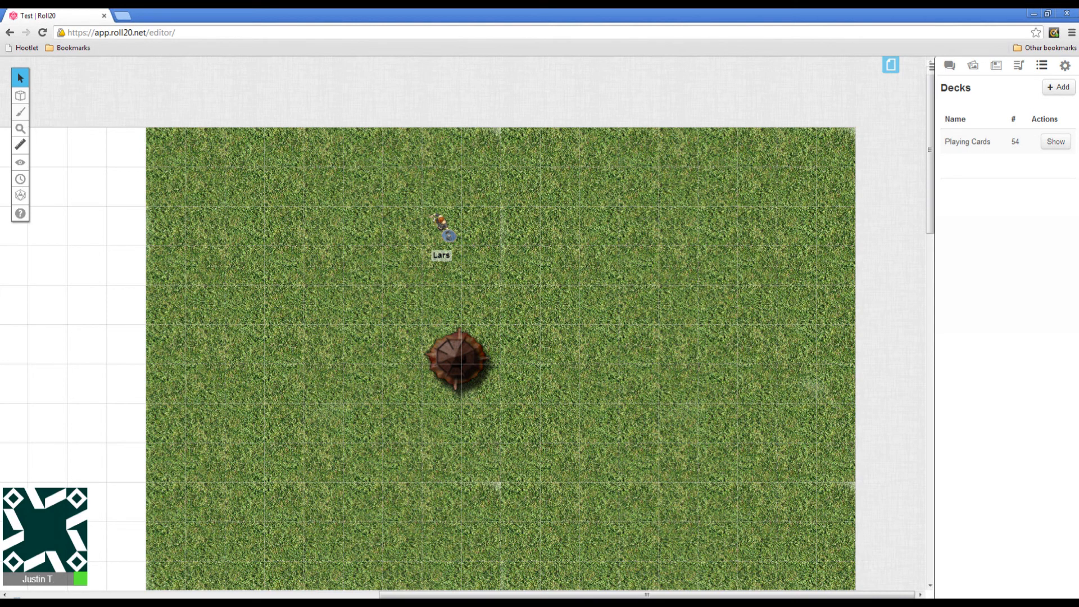